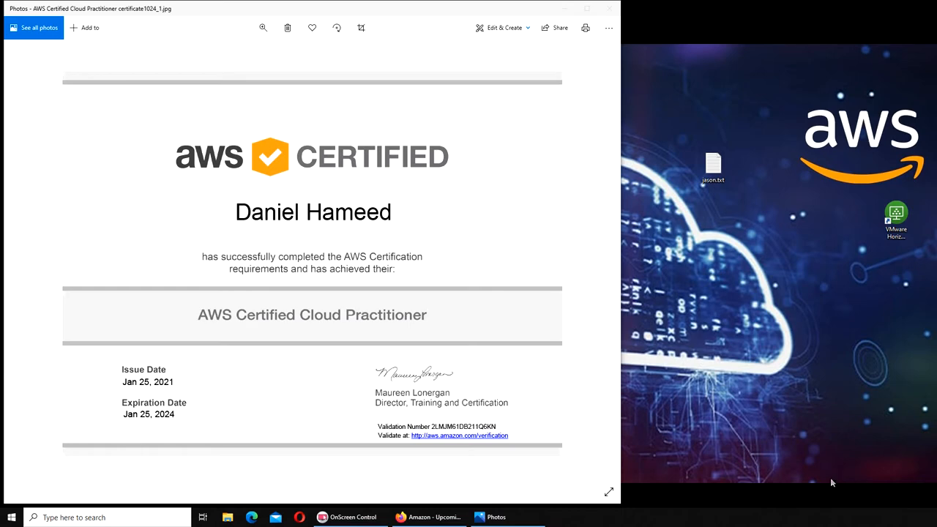
pyautogui.moveTo(412, 306)
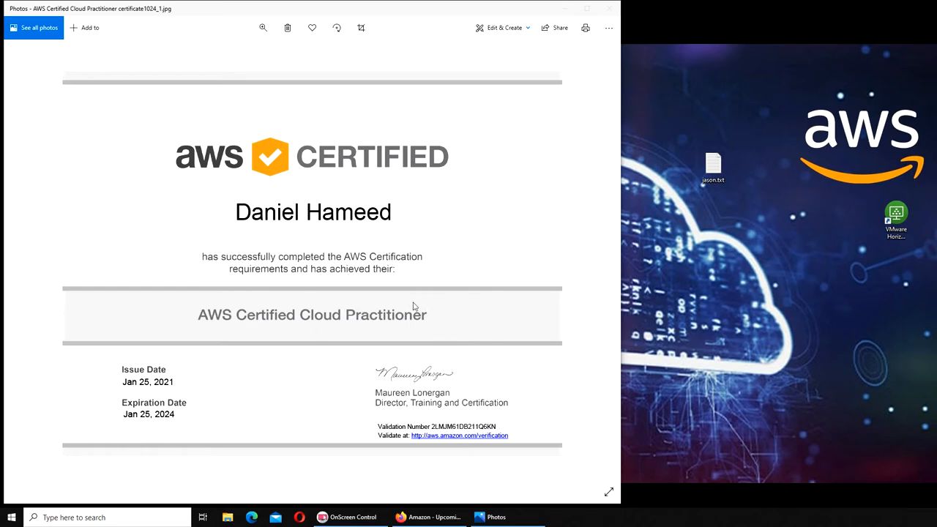
pyautogui.moveTo(402, 262)
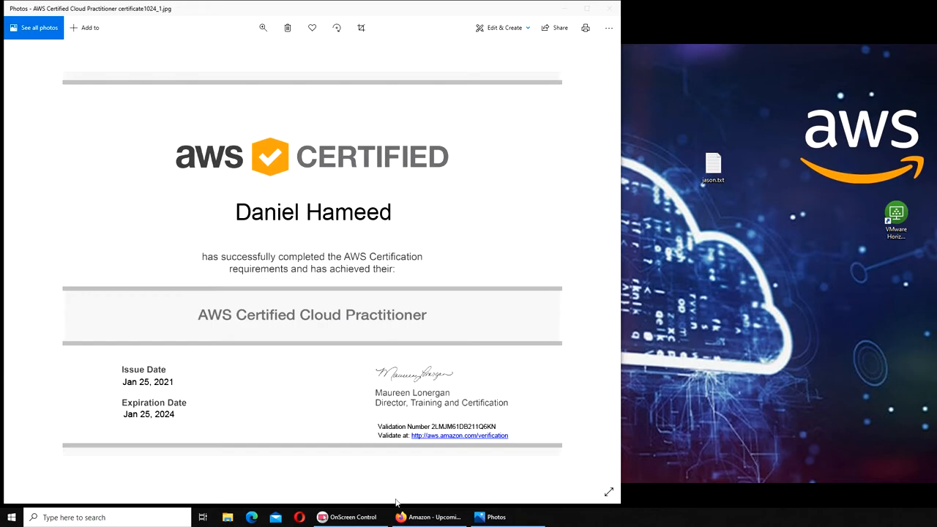
pyautogui.moveTo(431, 517)
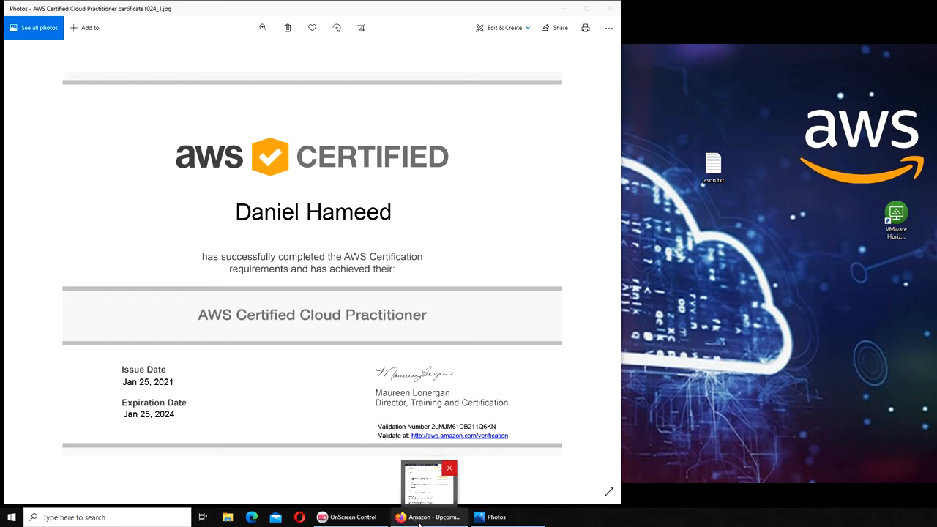
# - Flip between the AWS exam scheduling, Coursera 'aws' results and AWS Training home pages, ending on Coursera
pyautogui.click(430, 517)
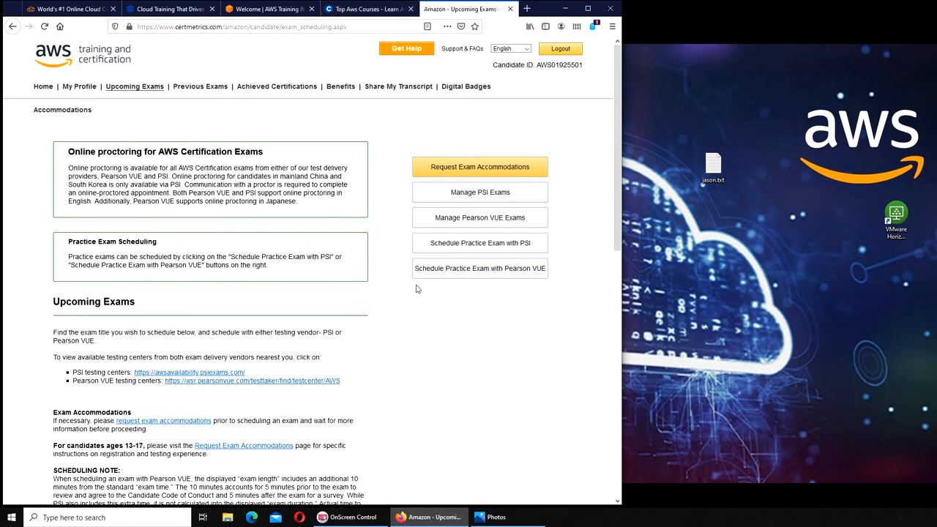
pyautogui.moveTo(572, 344)
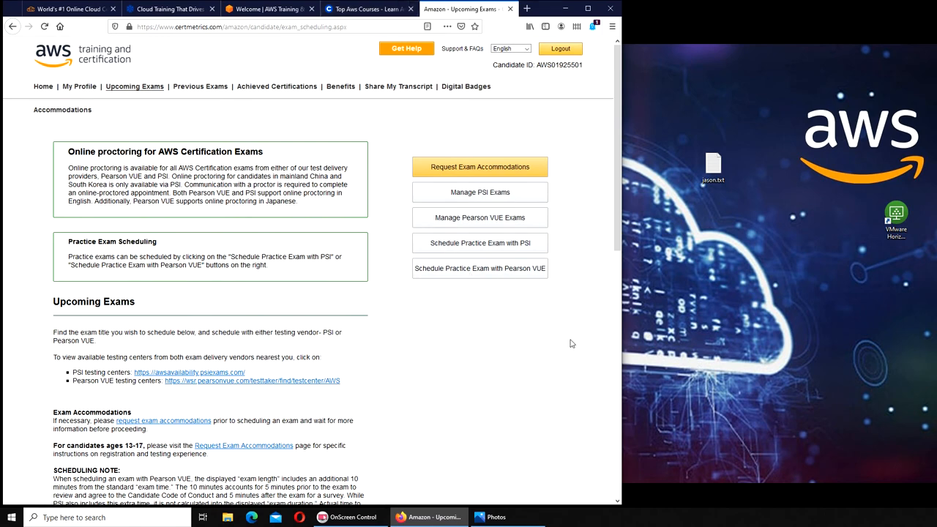
pyautogui.click(366, 9)
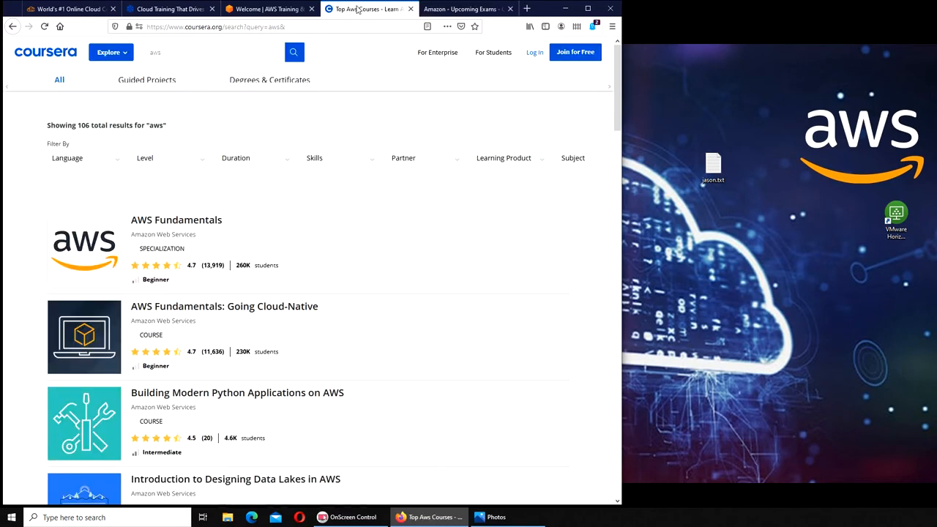
pyautogui.click(264, 8)
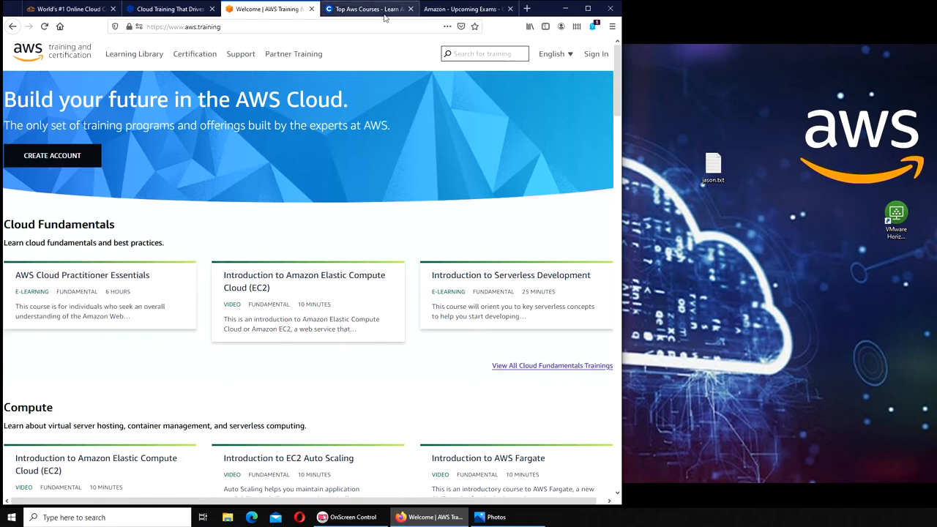
pyautogui.click(369, 9)
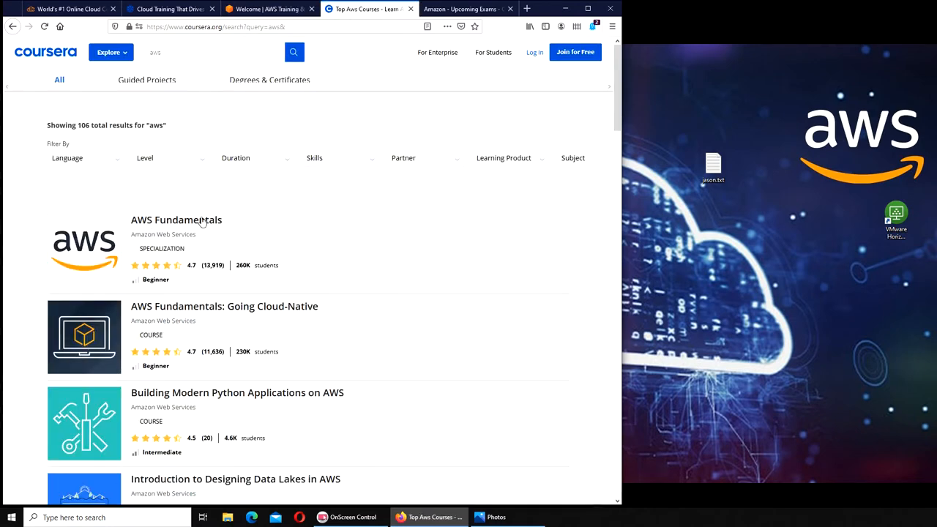
pyautogui.moveTo(205, 229)
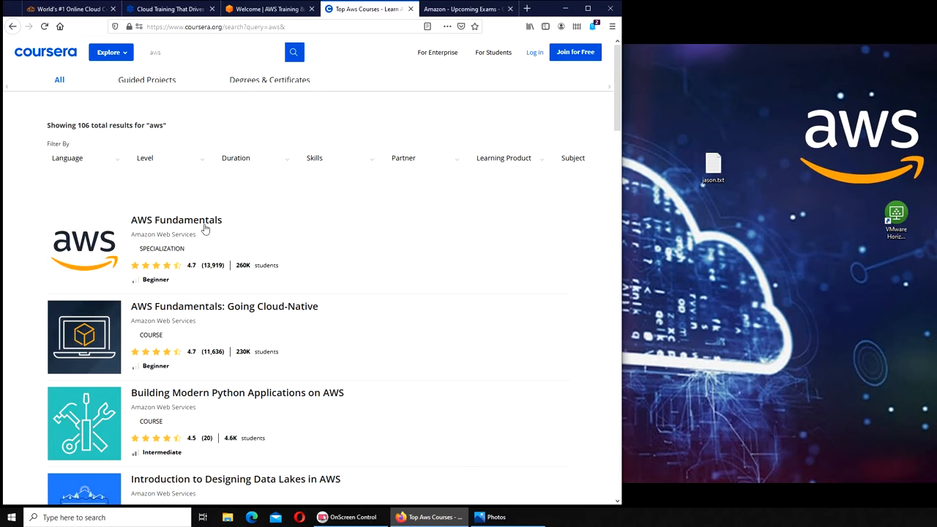
pyautogui.click(108, 52)
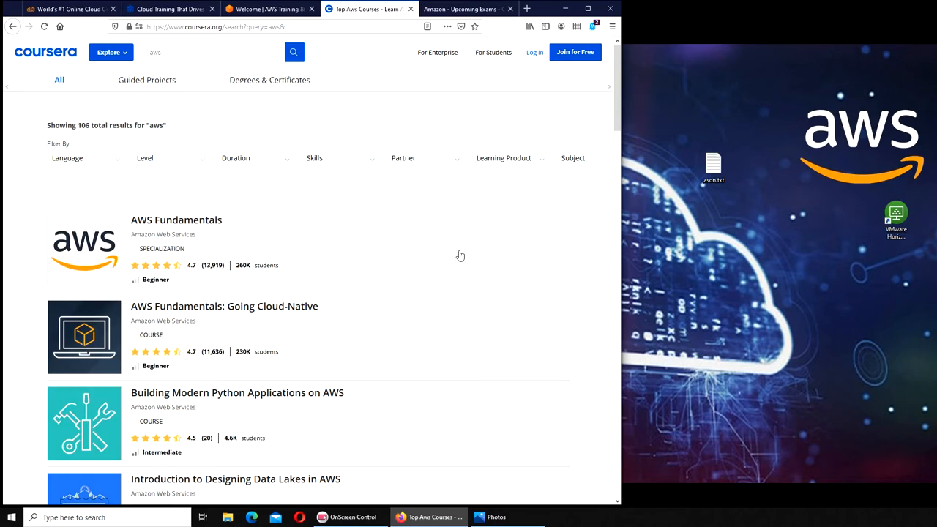
pyautogui.moveTo(357, 225)
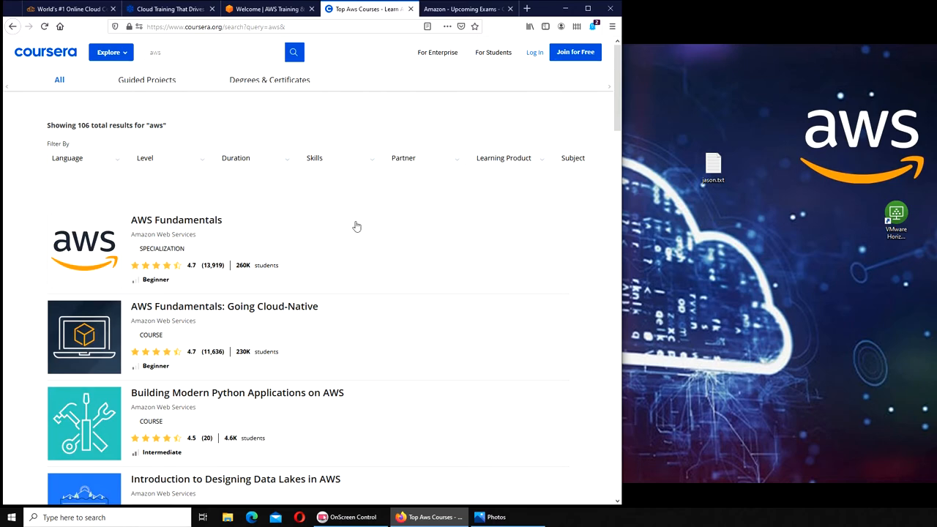
pyautogui.moveTo(181, 234)
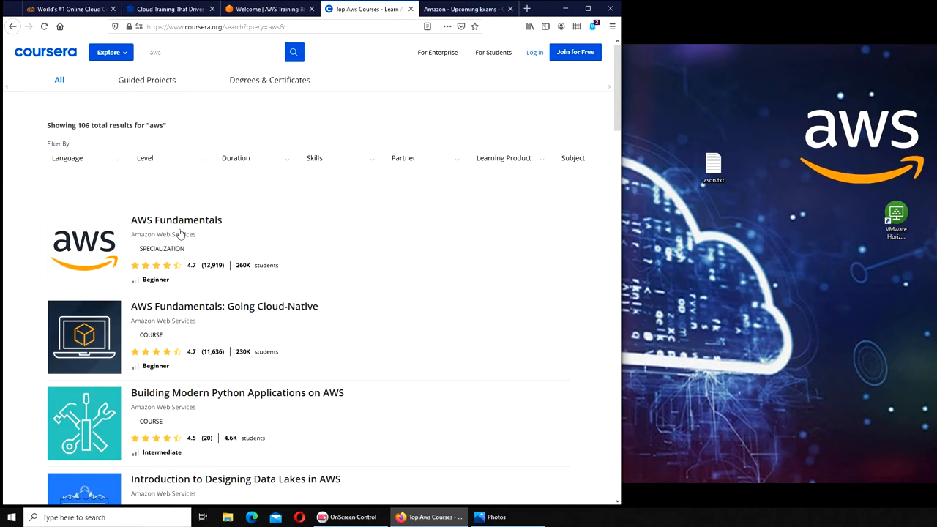
pyautogui.moveTo(271, 9)
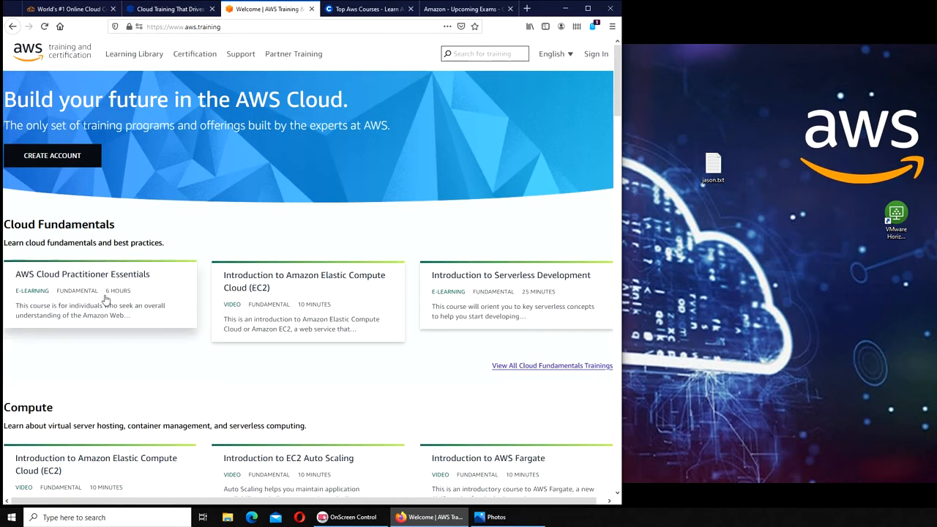
pyautogui.click(366, 9)
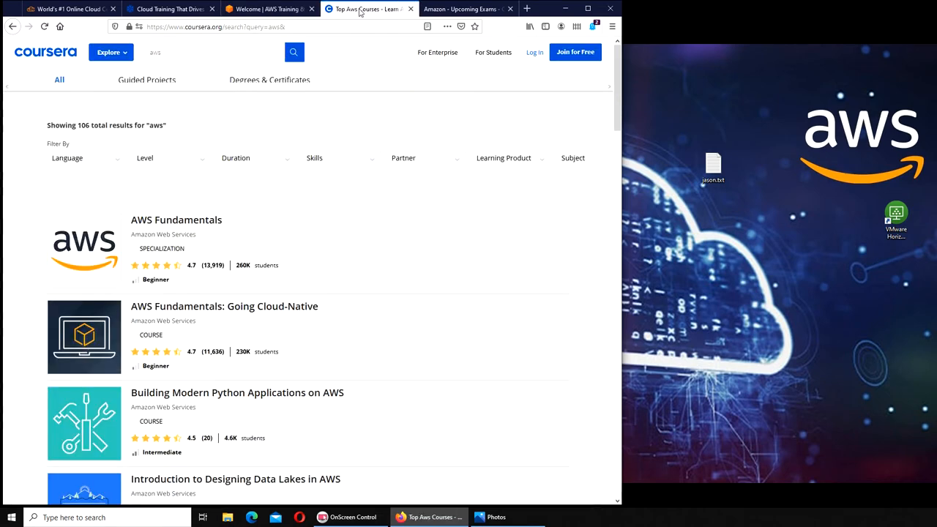
pyautogui.moveTo(454, 183)
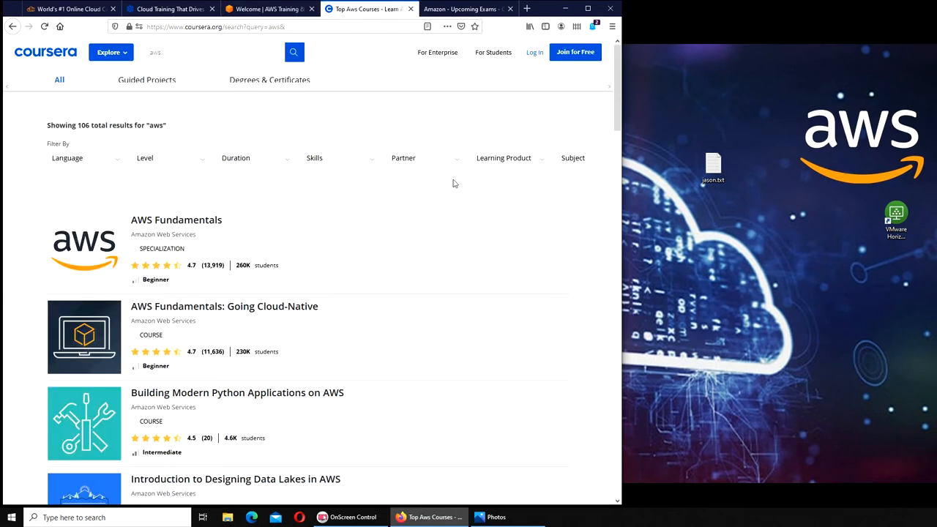
pyautogui.moveTo(466, 229)
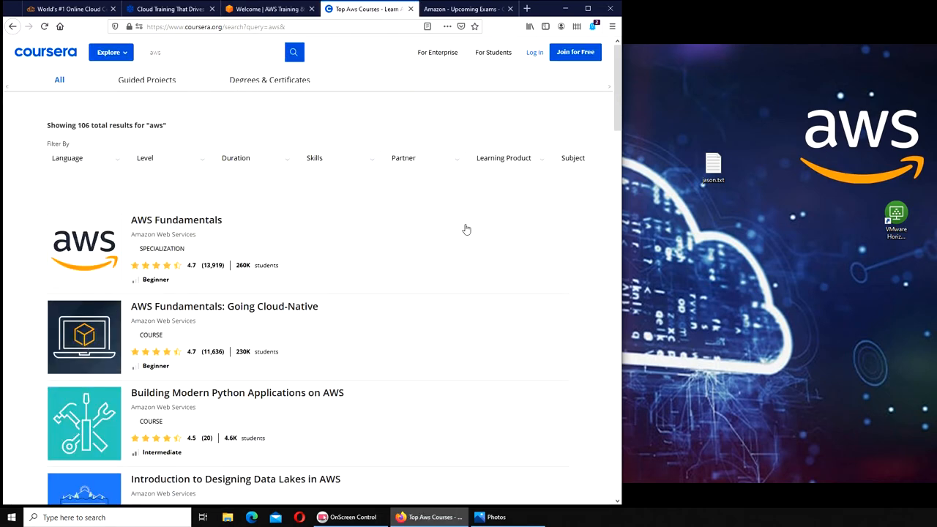
pyautogui.moveTo(381, 233)
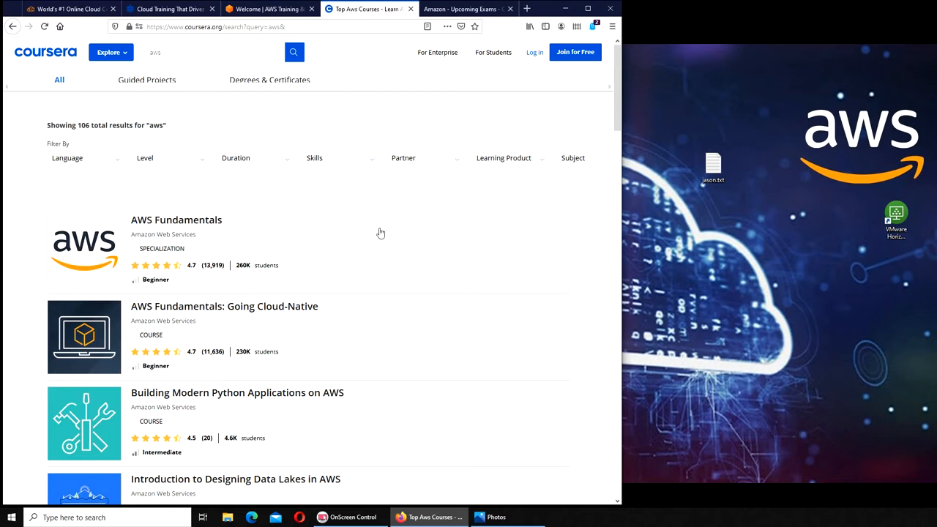
pyautogui.moveTo(224, 249)
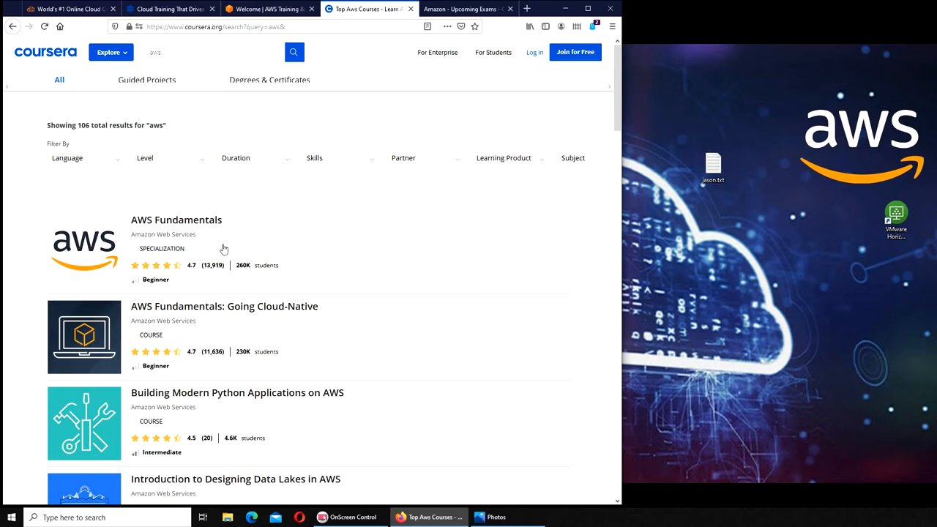
pyautogui.moveTo(229, 240)
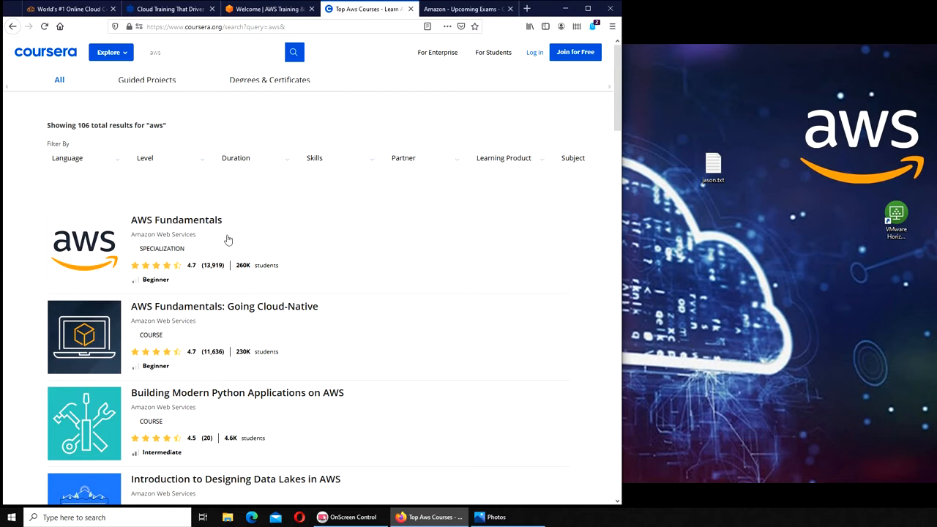
pyautogui.moveTo(223, 246)
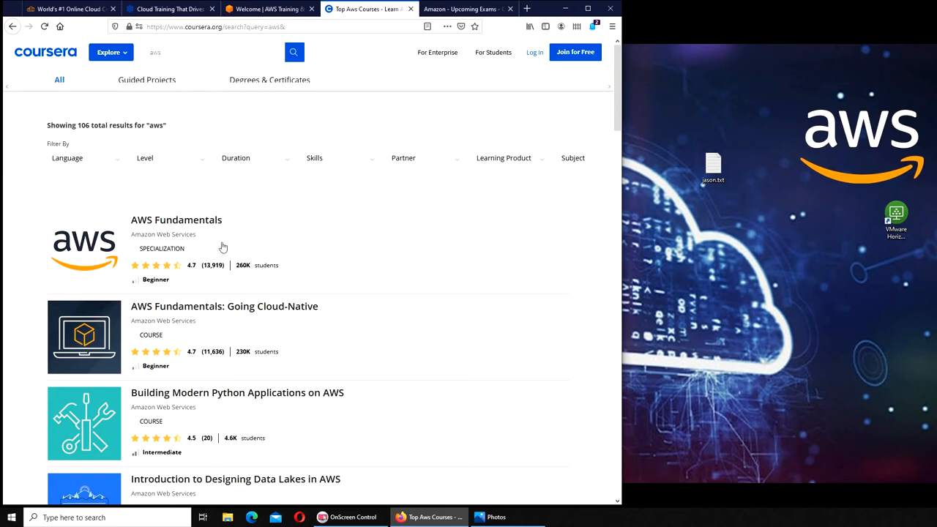
pyautogui.moveTo(208, 246)
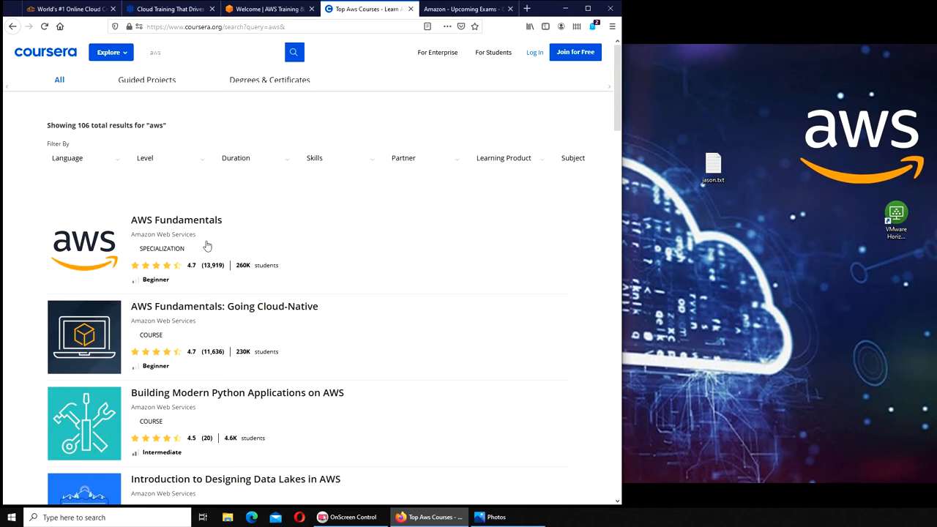
pyautogui.moveTo(242, 246)
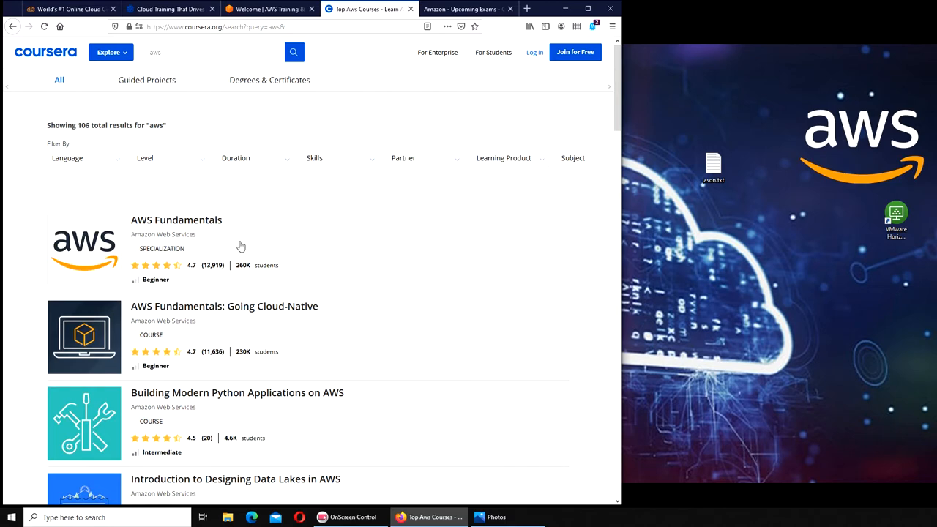
pyautogui.moveTo(234, 259)
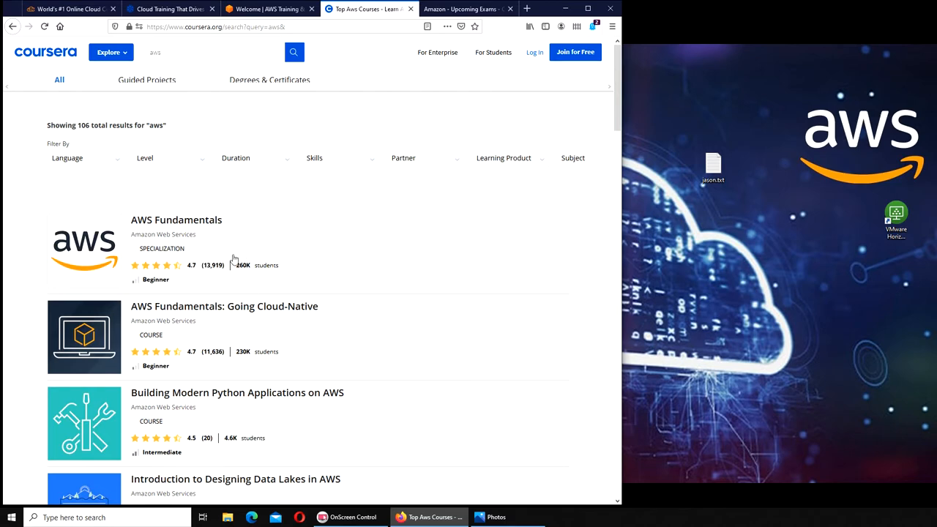
pyautogui.moveTo(270, 9)
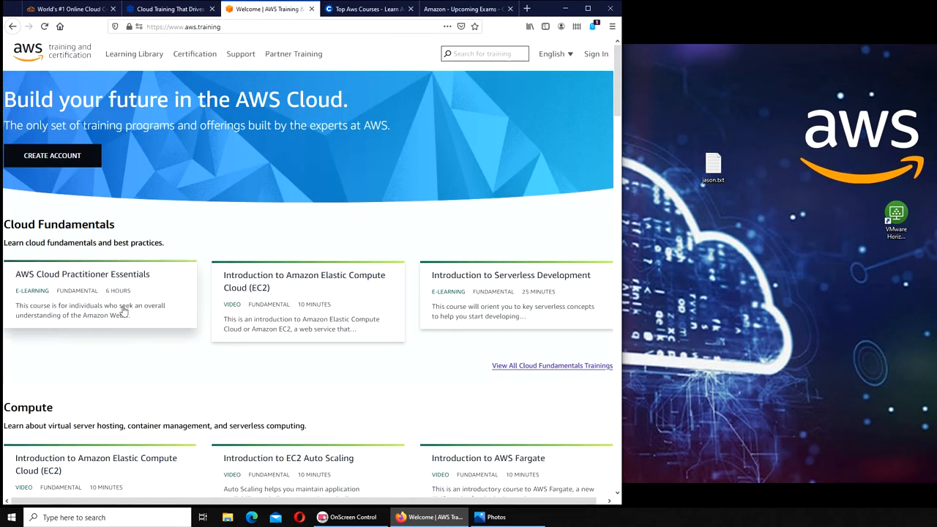
pyautogui.moveTo(117, 303)
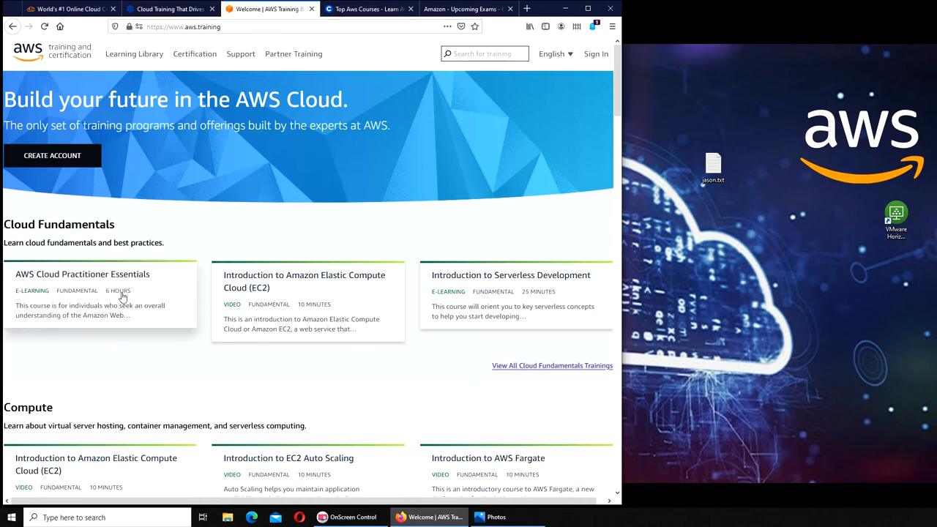
pyautogui.moveTo(196, 355)
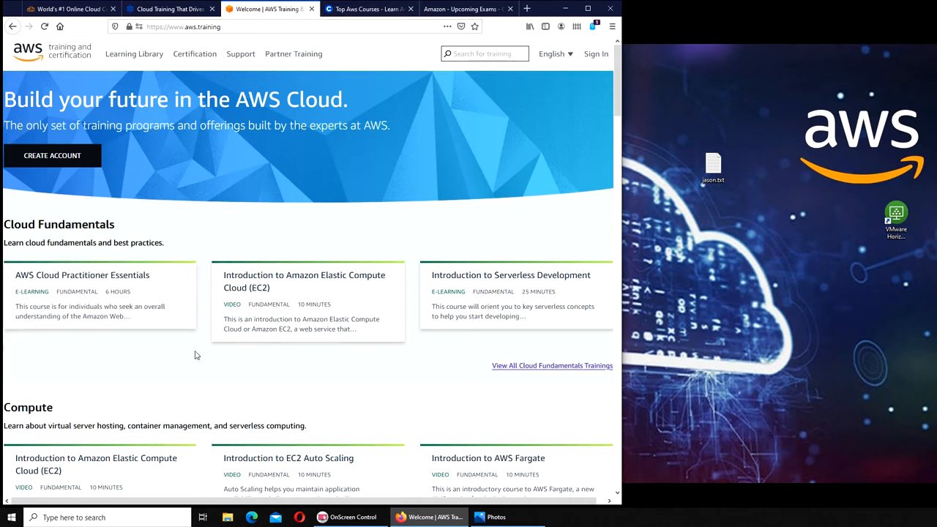
pyautogui.moveTo(164, 275)
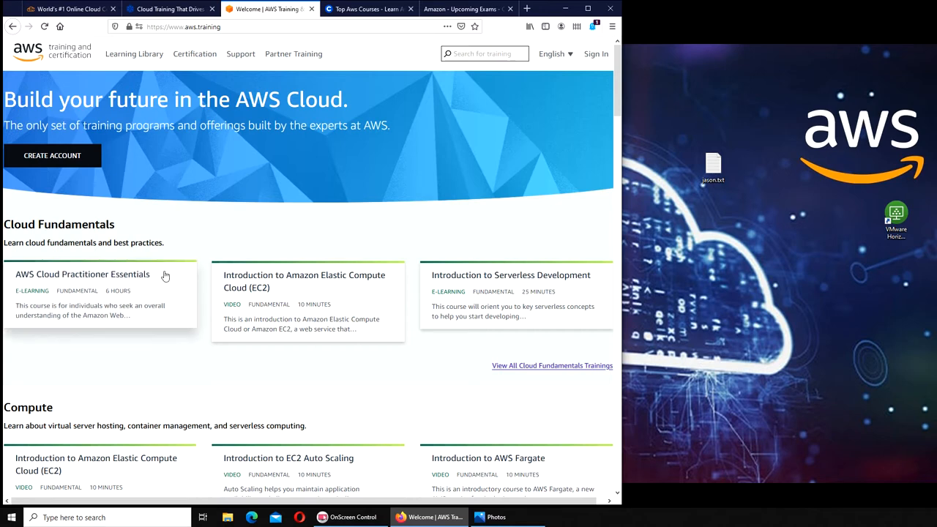
pyautogui.moveTo(149, 295)
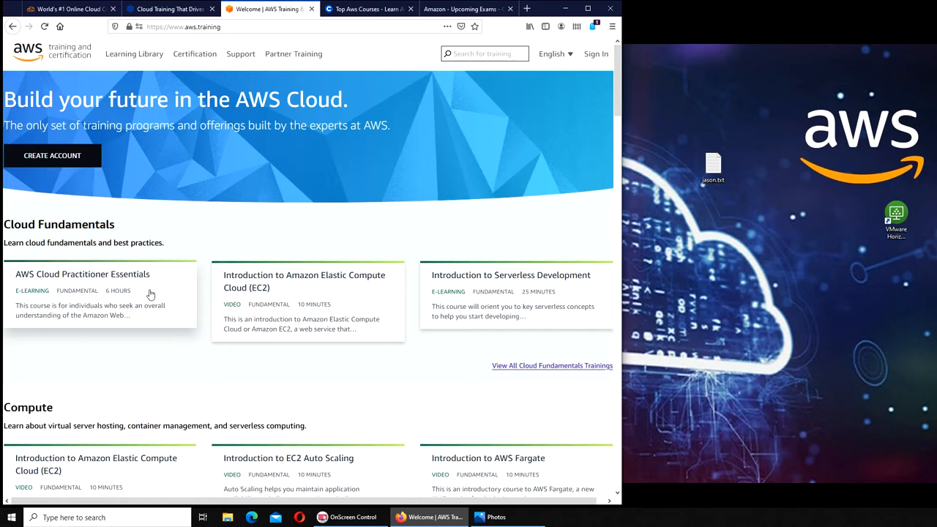
pyautogui.moveTo(305, 205)
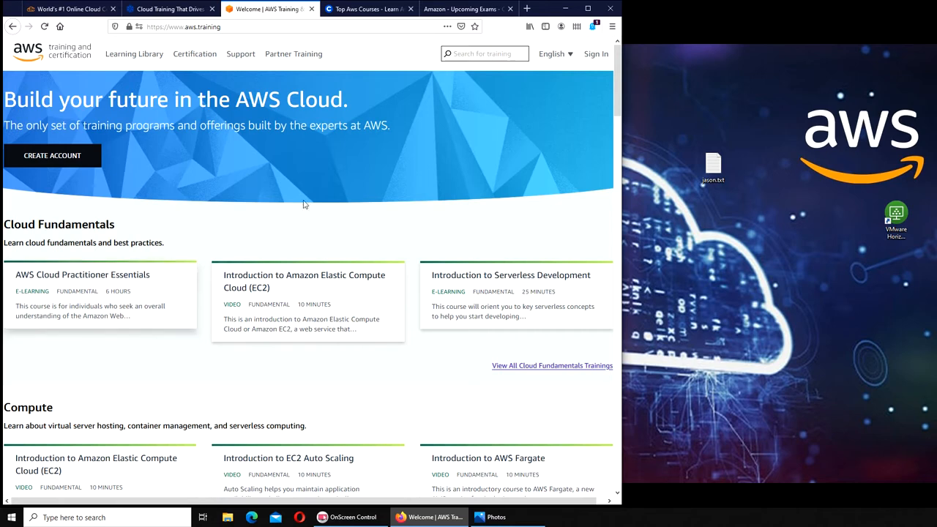
pyautogui.moveTo(91, 296)
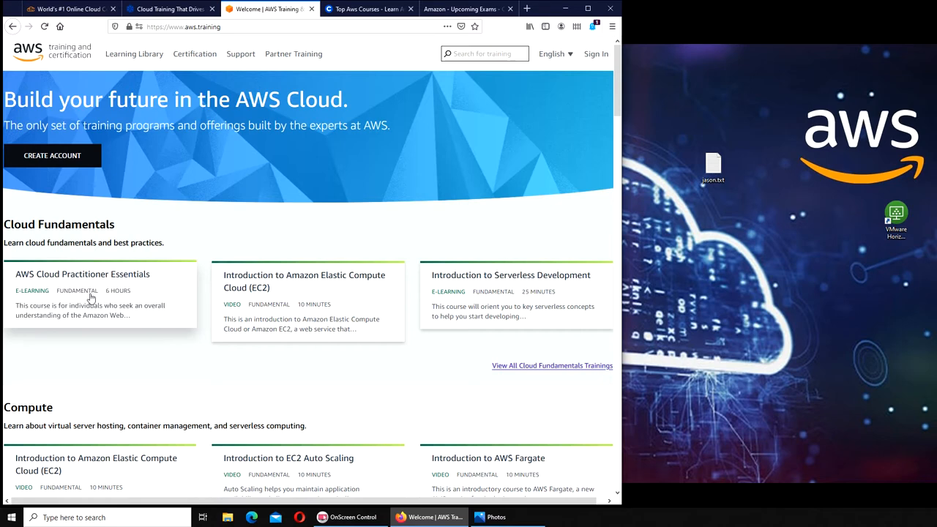
pyautogui.moveTo(154, 307)
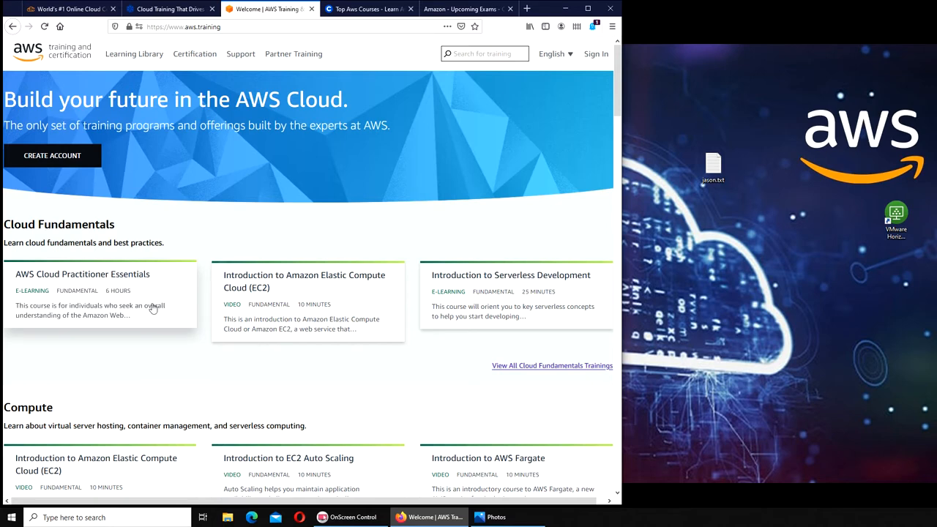
pyautogui.moveTo(176, 320)
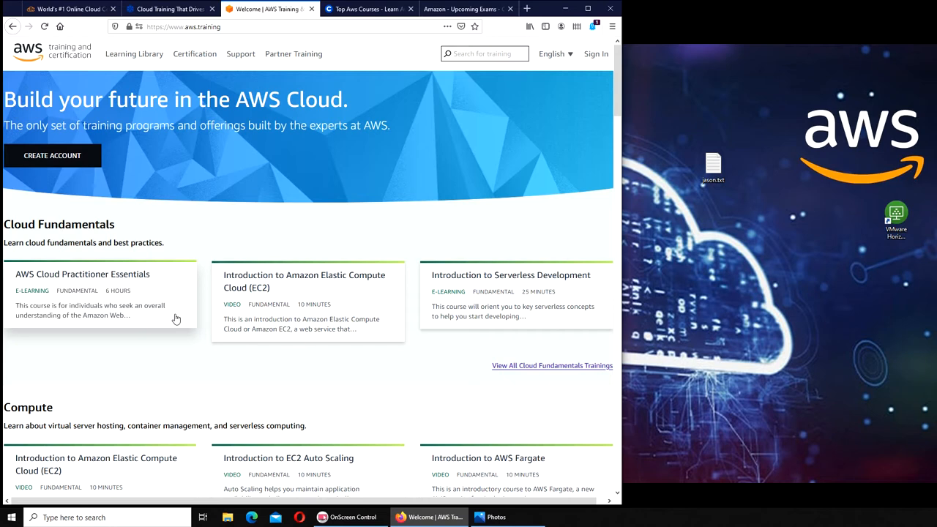
pyautogui.moveTo(180, 313)
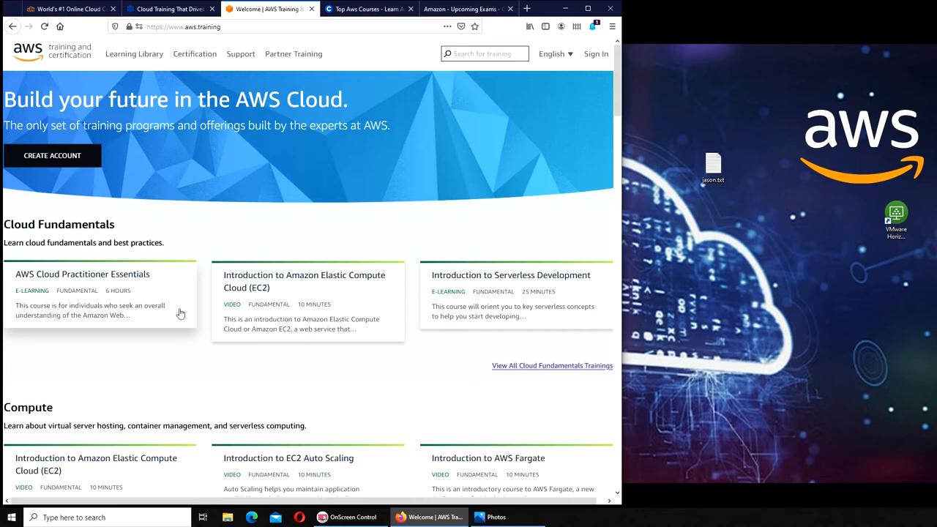
pyautogui.moveTo(257, 298)
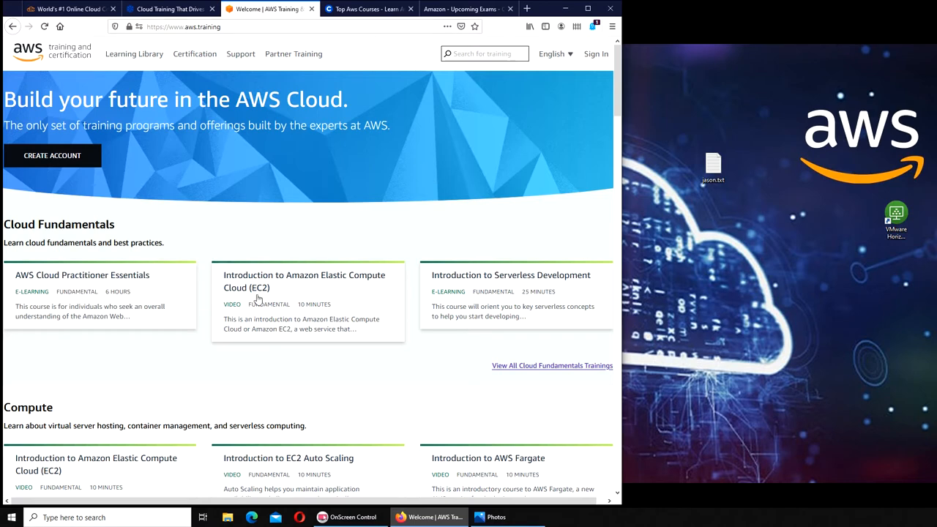
pyautogui.moveTo(116, 337)
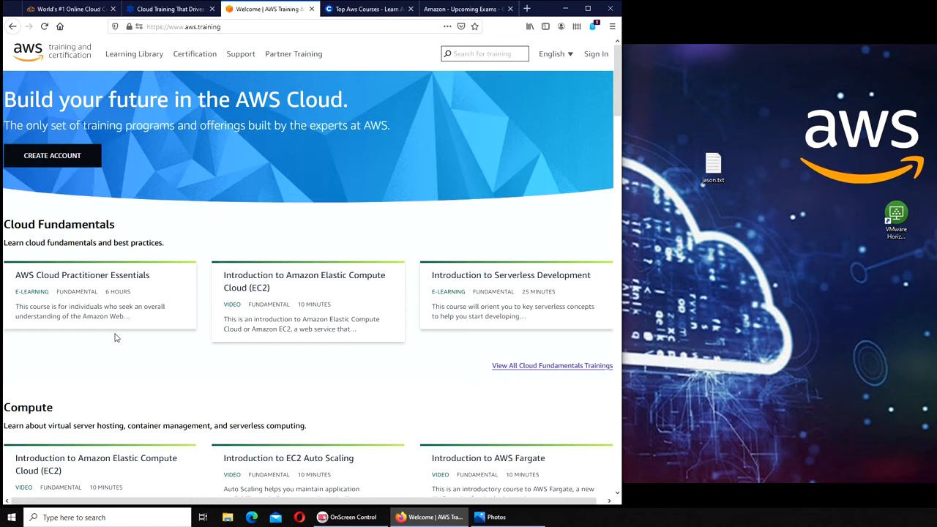
pyautogui.moveTo(179, 341)
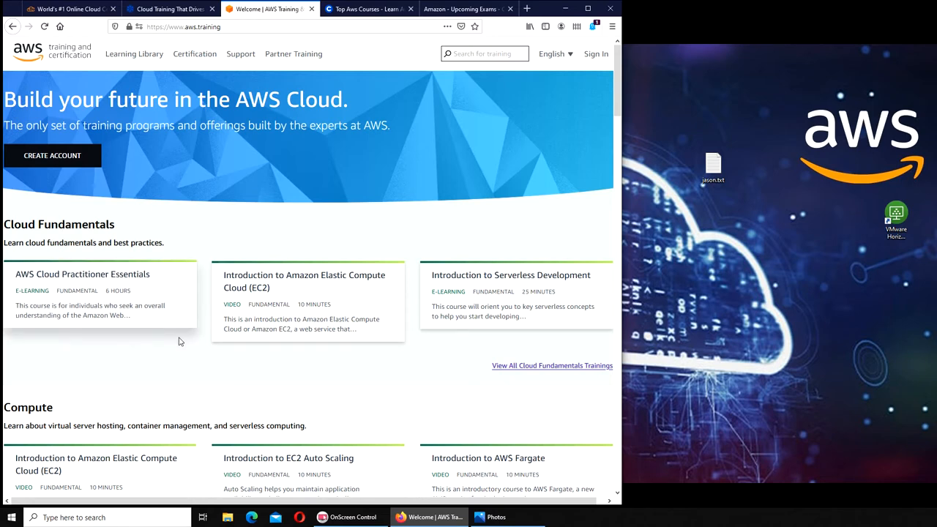
pyautogui.moveTo(208, 363)
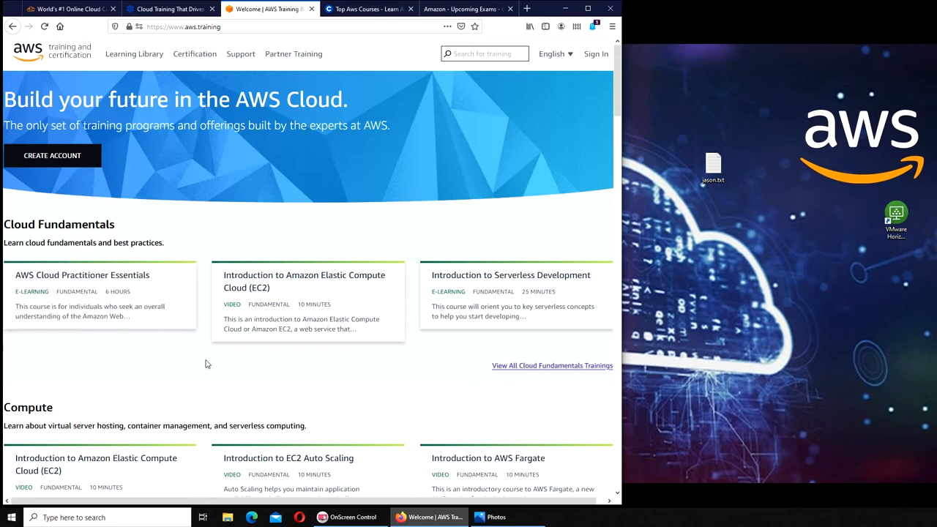
pyautogui.moveTo(161, 366)
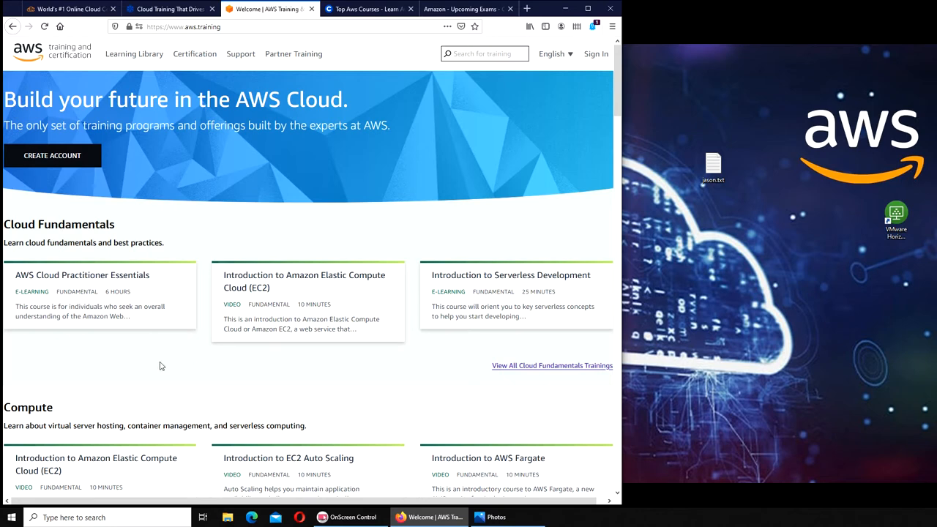
pyautogui.moveTo(139, 339)
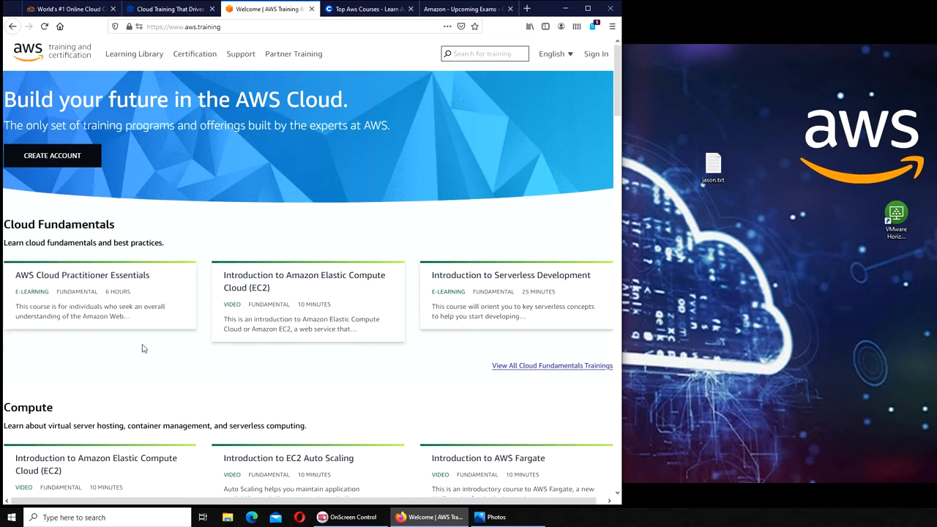
pyautogui.moveTo(158, 360)
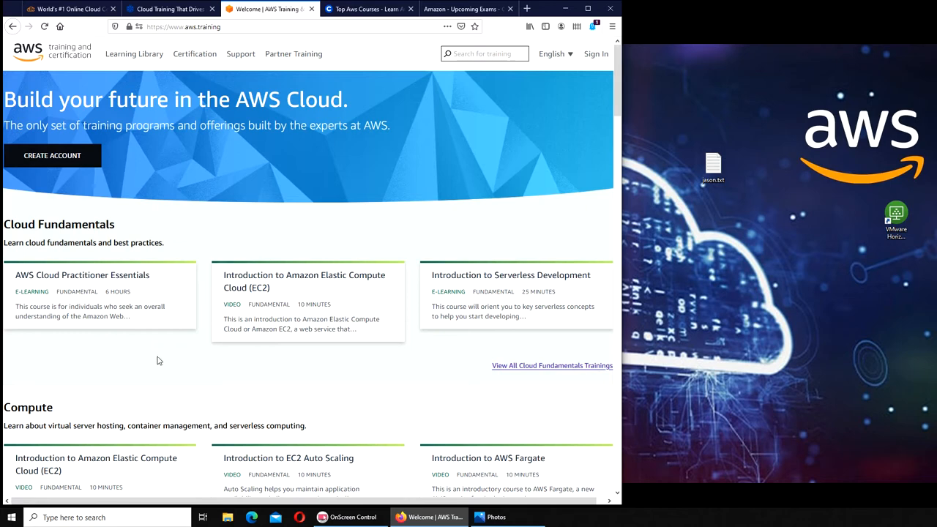
pyautogui.moveTo(214, 389)
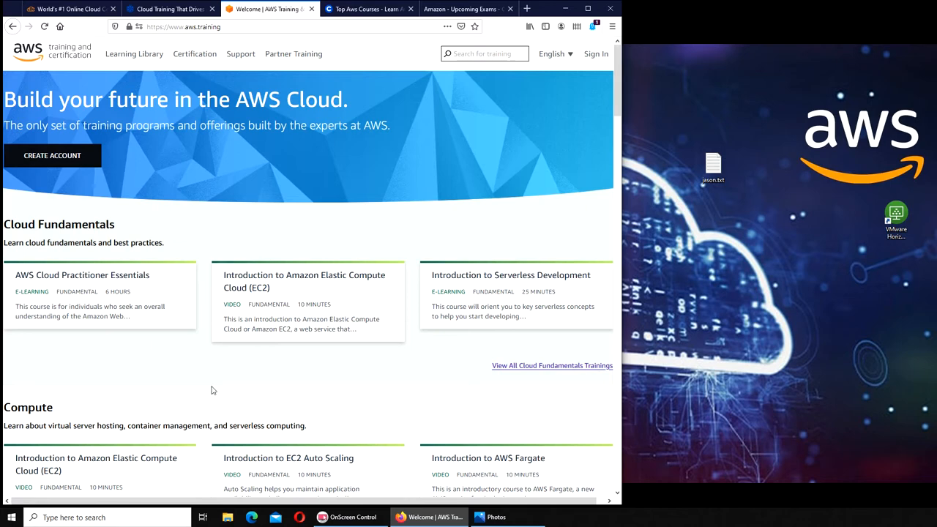
pyautogui.moveTo(316, 369)
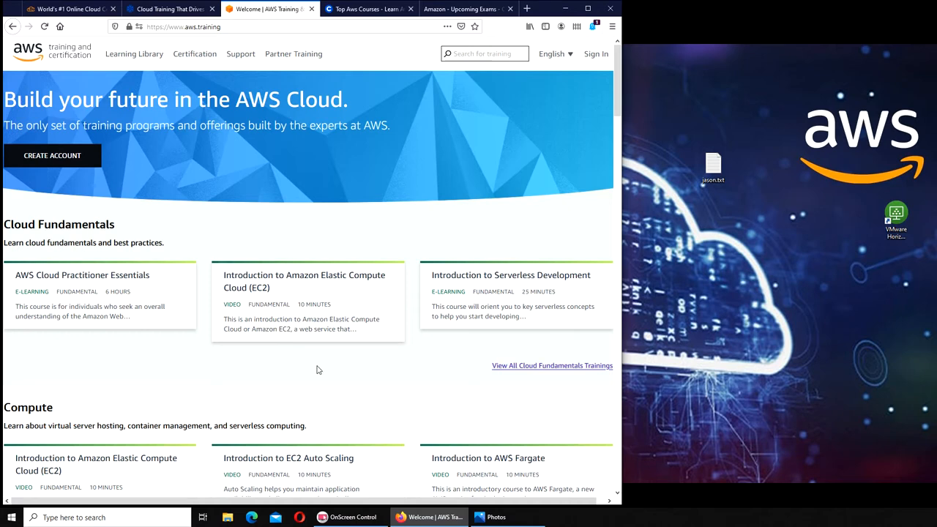
pyautogui.moveTo(422, 224)
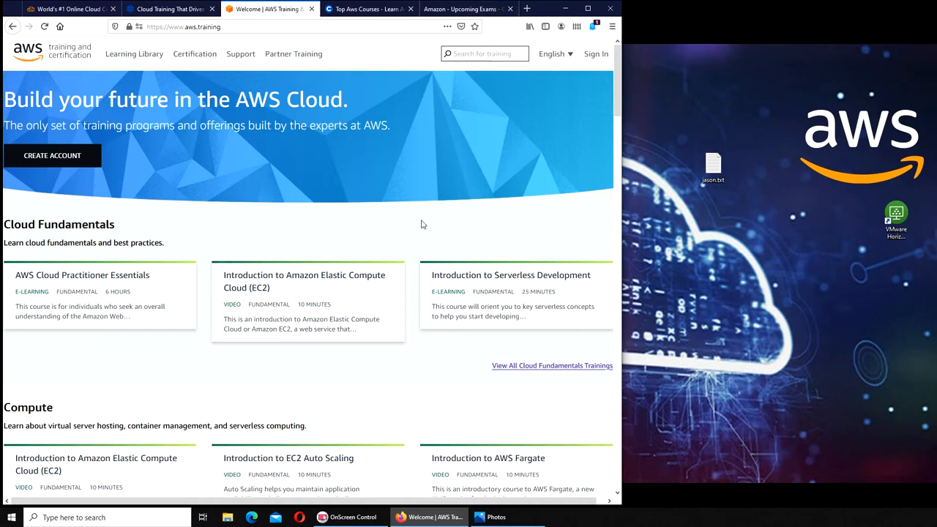
pyautogui.moveTo(463, 231)
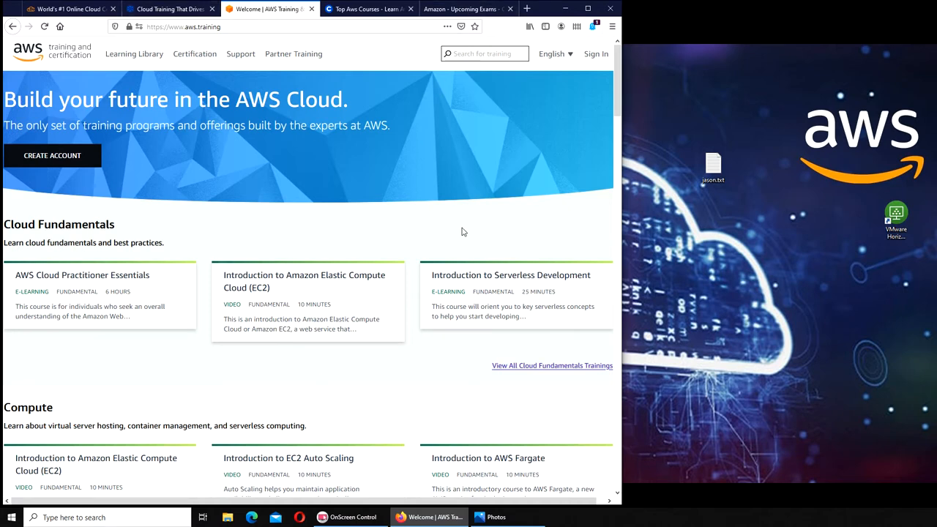
pyautogui.moveTo(500, 161)
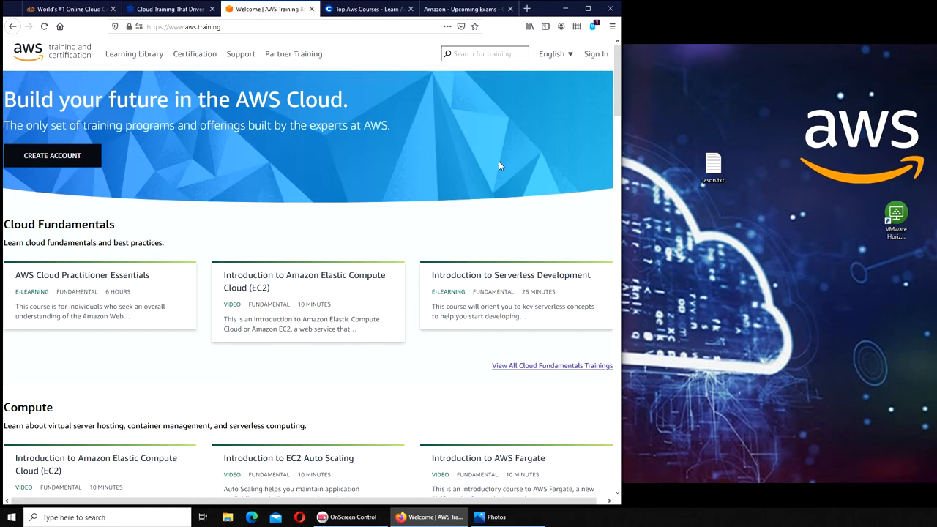
pyautogui.moveTo(548, 112)
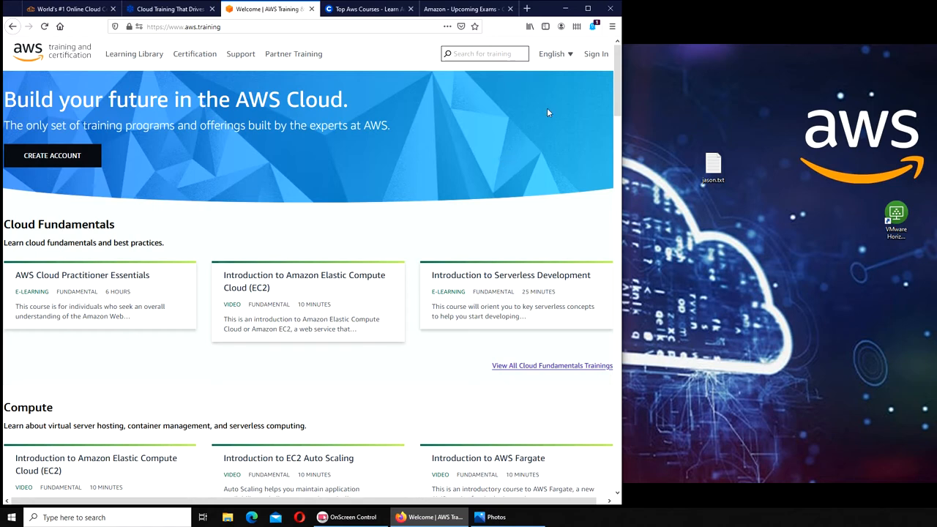
pyautogui.moveTo(379, 62)
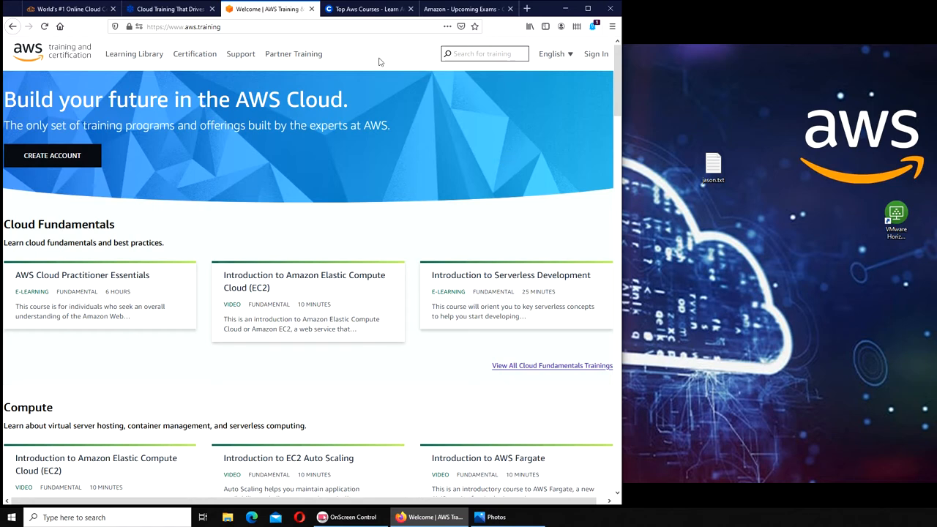
# - Switch to the Cloud Academy homepage showing the Learn. Practice. Master. intro
pyautogui.click(168, 9)
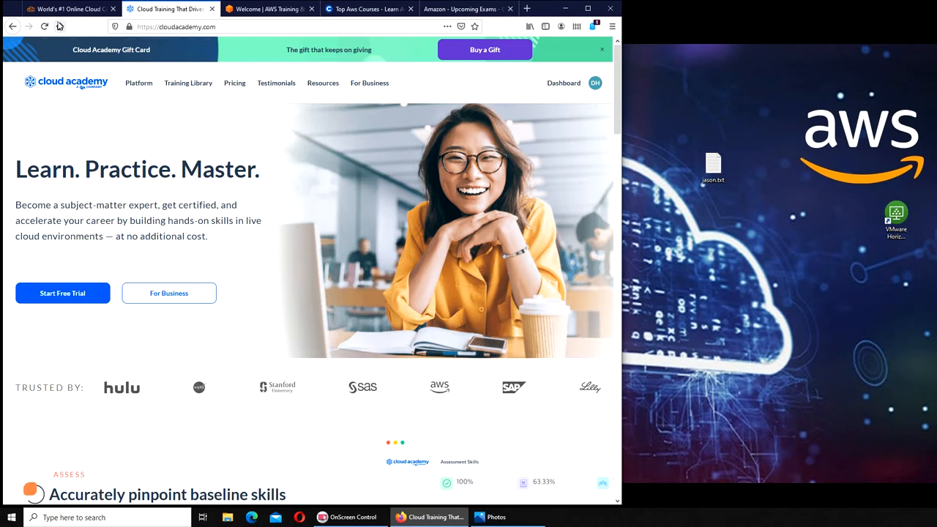
pyautogui.moveTo(451, 209)
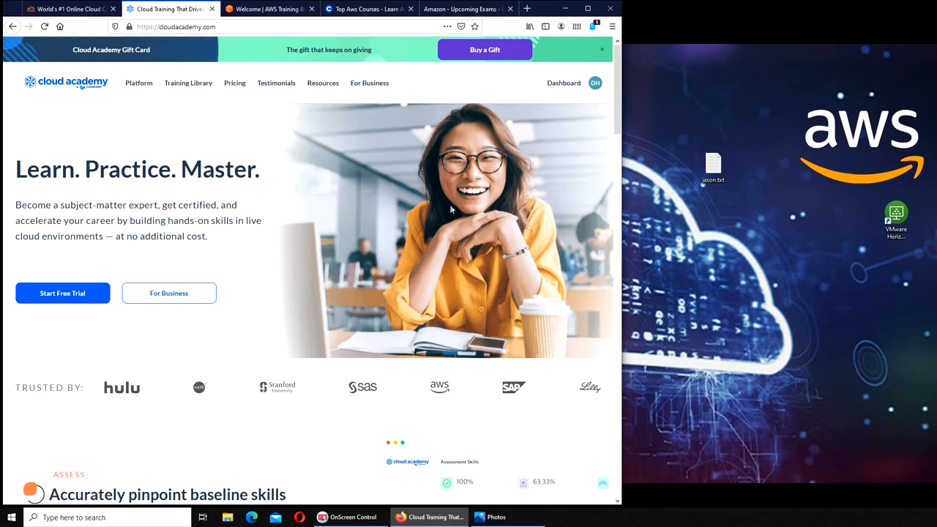
pyautogui.moveTo(196, 322)
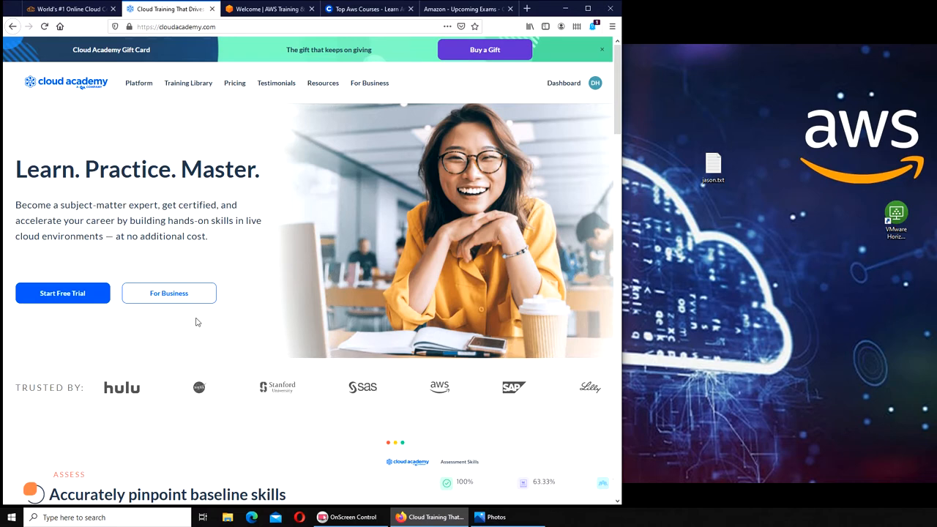
pyautogui.moveTo(95, 133)
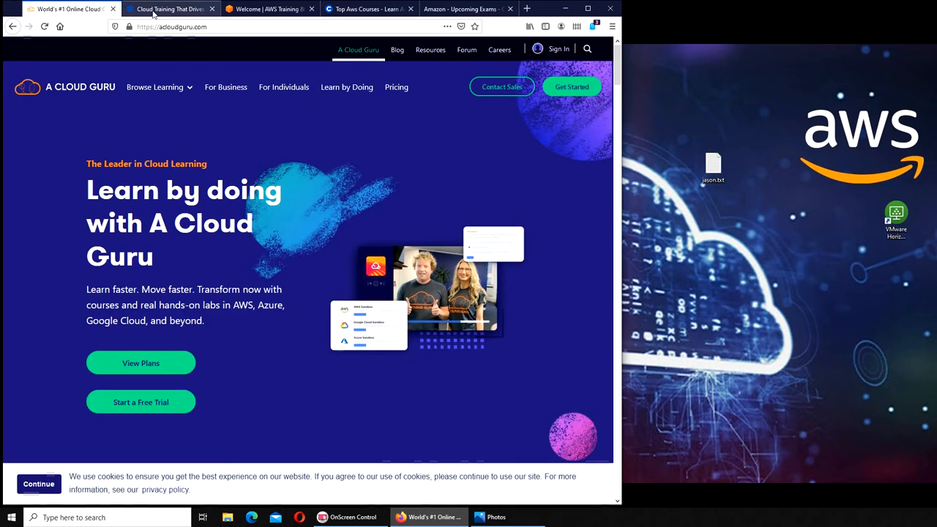
pyautogui.moveTo(170, 9)
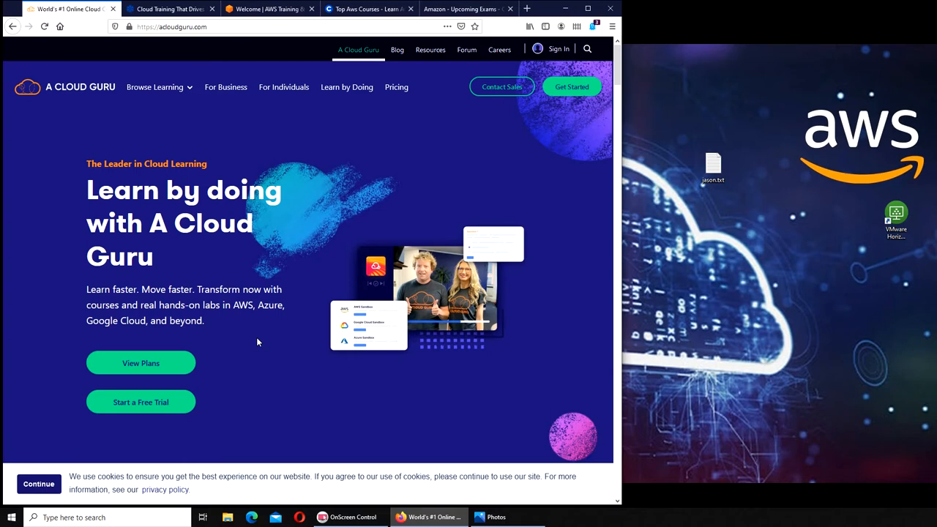
pyautogui.moveTo(281, 307)
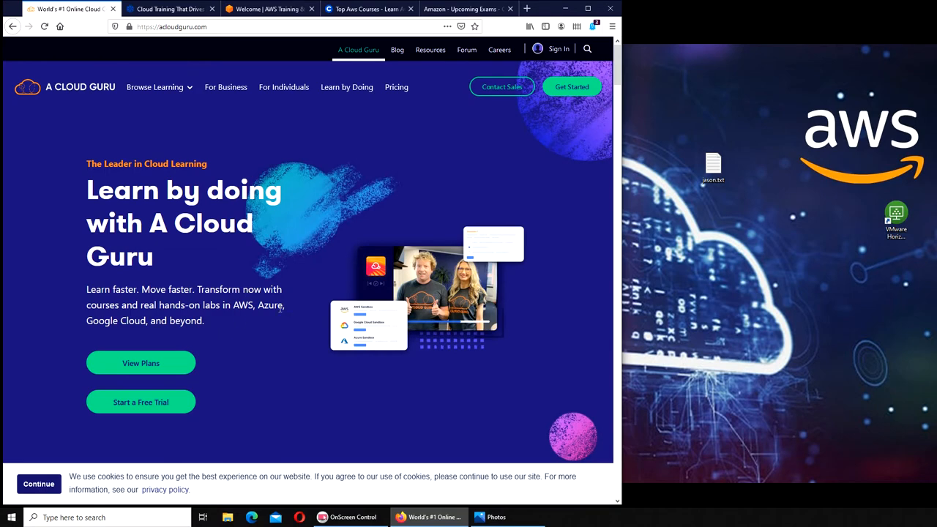
pyautogui.moveTo(170, 8)
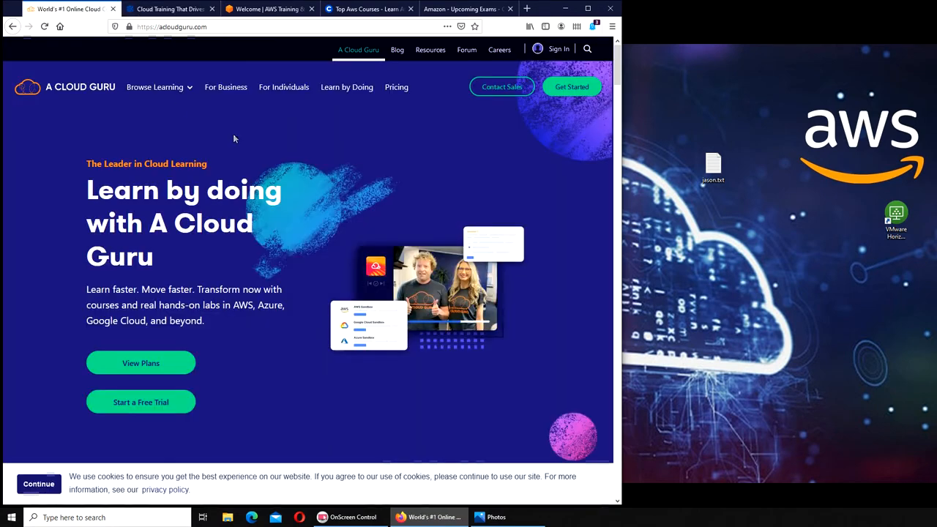
pyautogui.moveTo(237, 145)
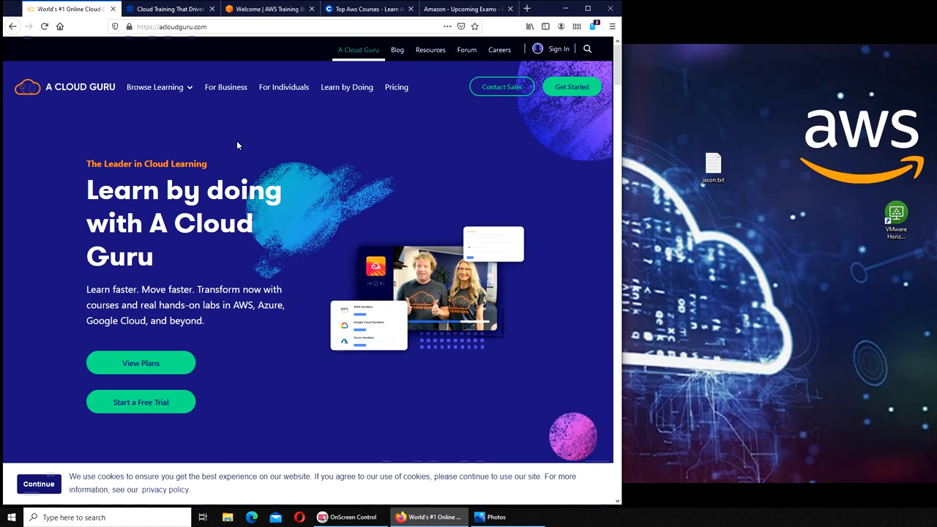
pyautogui.moveTo(202, 57)
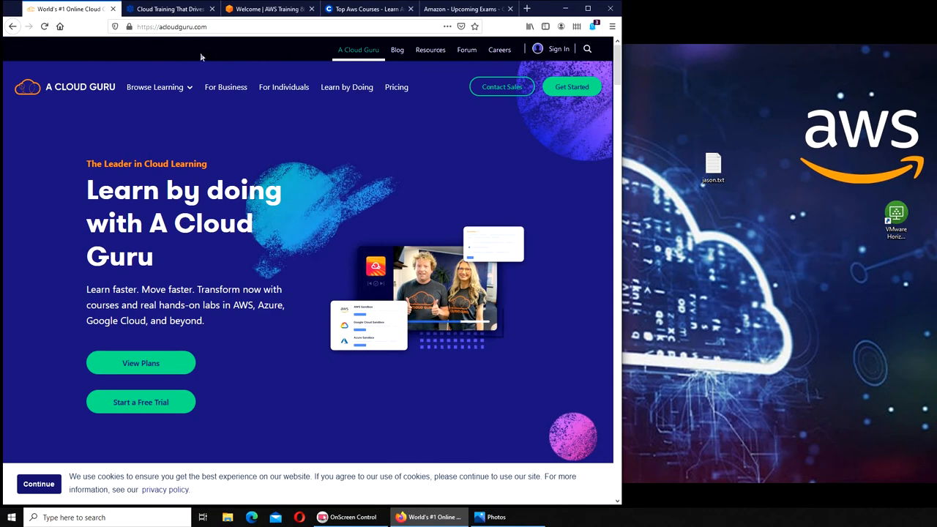
pyautogui.moveTo(170, 8)
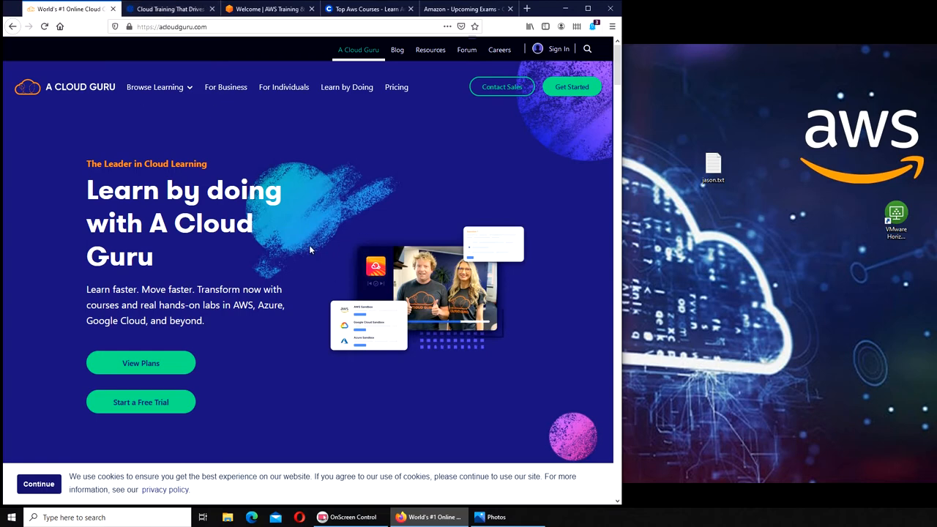
pyautogui.moveTo(346, 223)
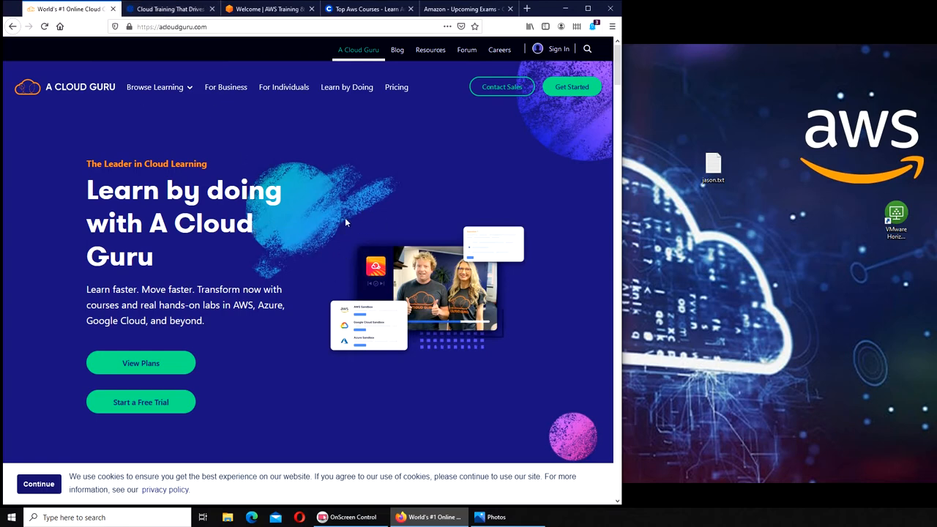
pyautogui.moveTo(399, 231)
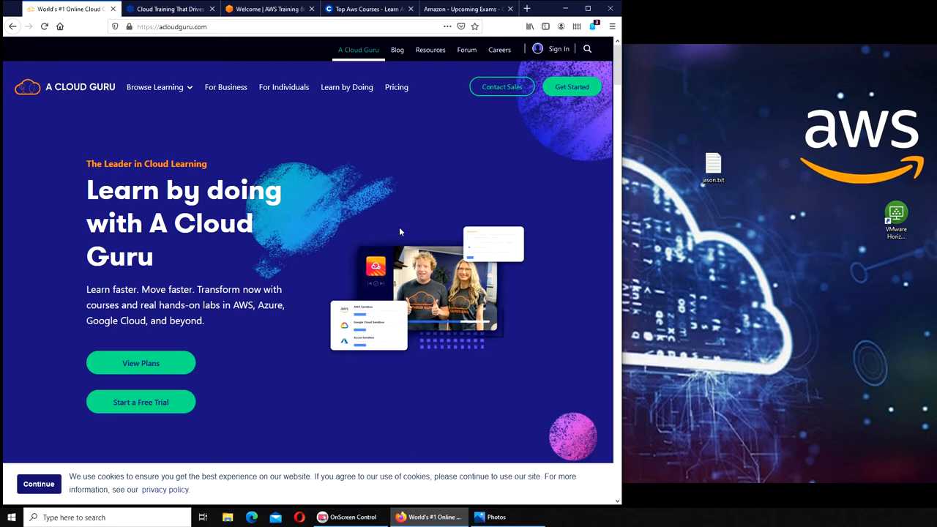
pyautogui.moveTo(439, 281)
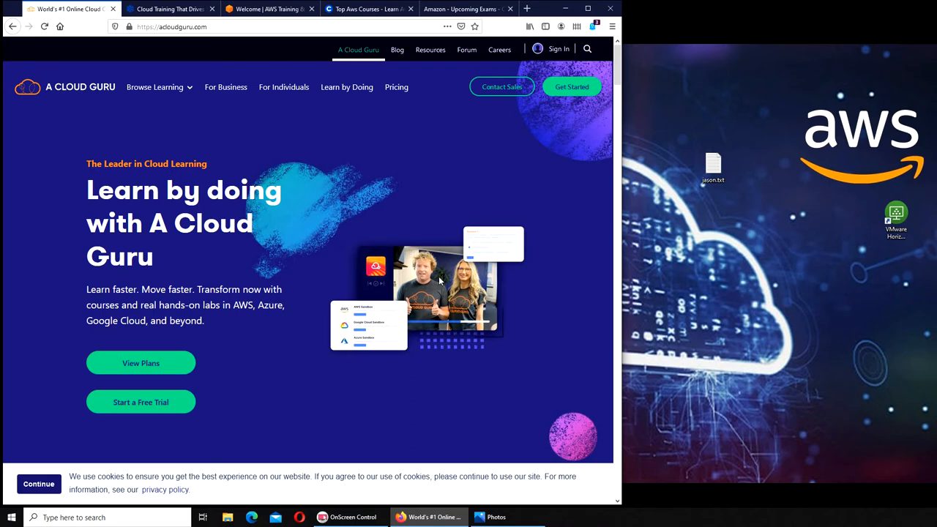
pyautogui.moveTo(430, 407)
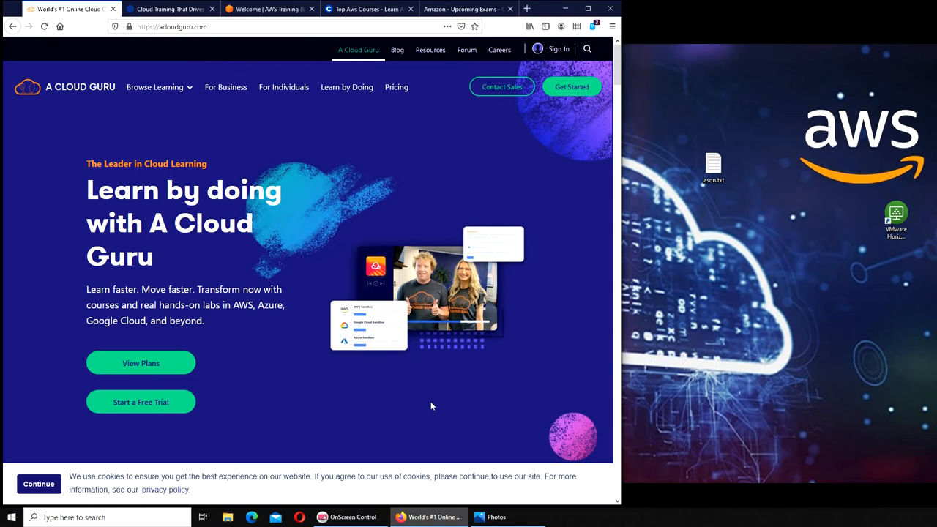
pyautogui.moveTo(462, 357)
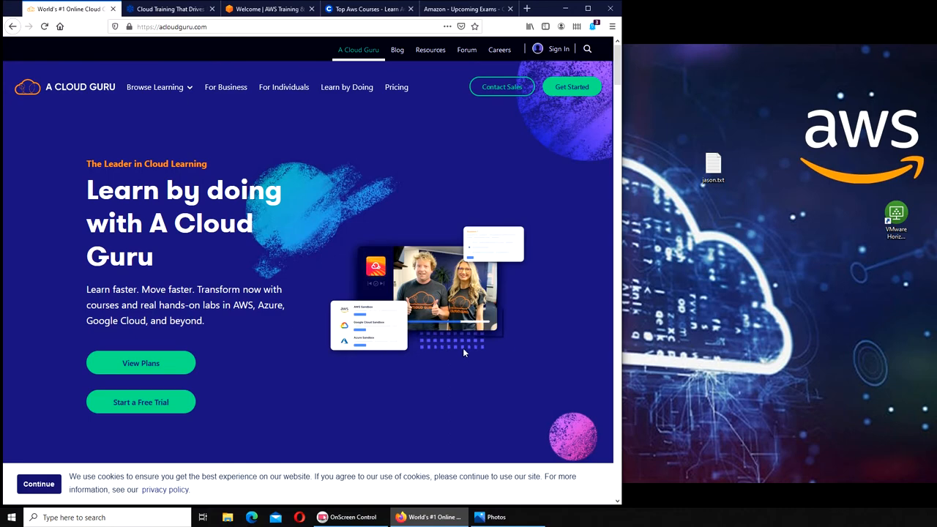
pyautogui.moveTo(155, 87)
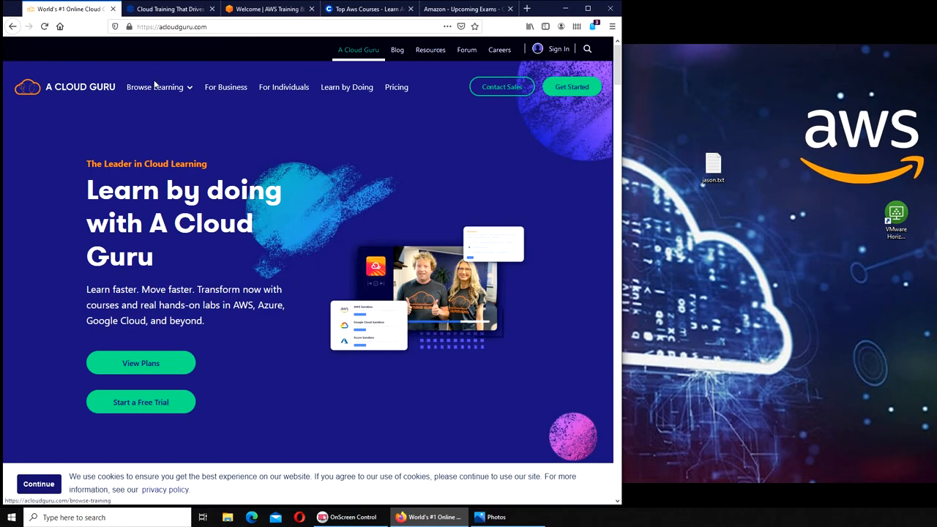
pyautogui.moveTo(238, 200)
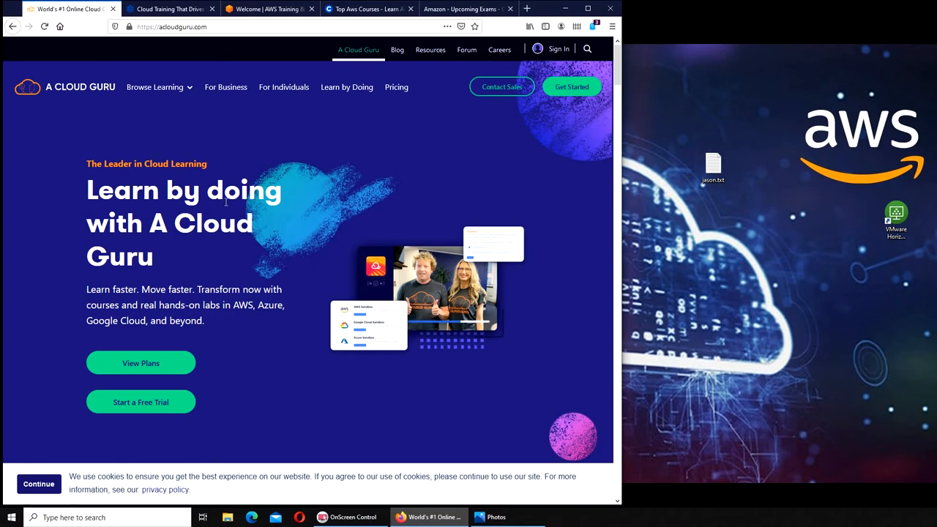
pyautogui.moveTo(200, 260)
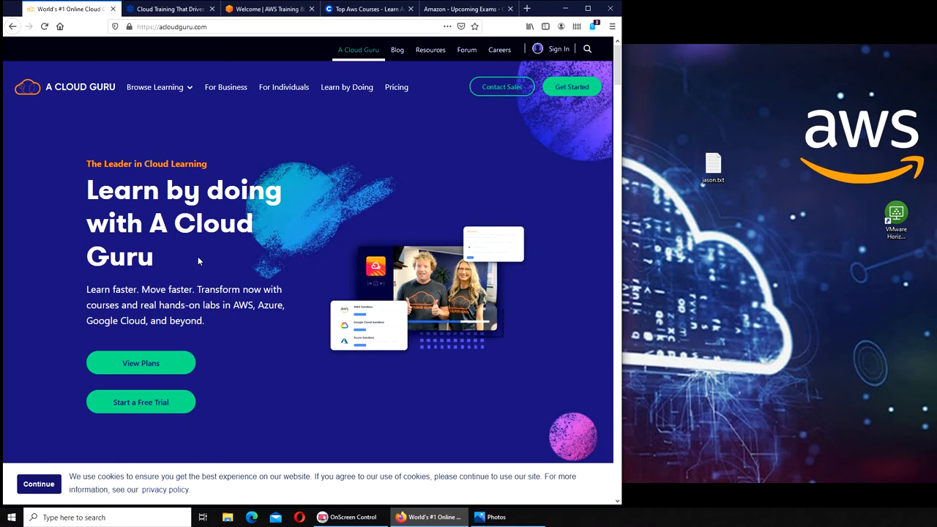
pyautogui.moveTo(237, 325)
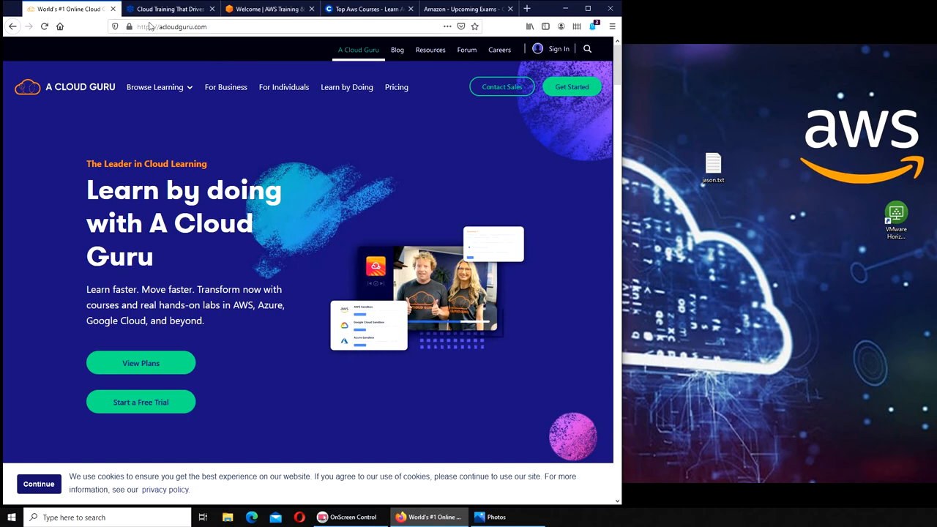
# - Show the Cloud Academy homepage, scroll to its team skill sections, then back to the top
pyautogui.click(169, 8)
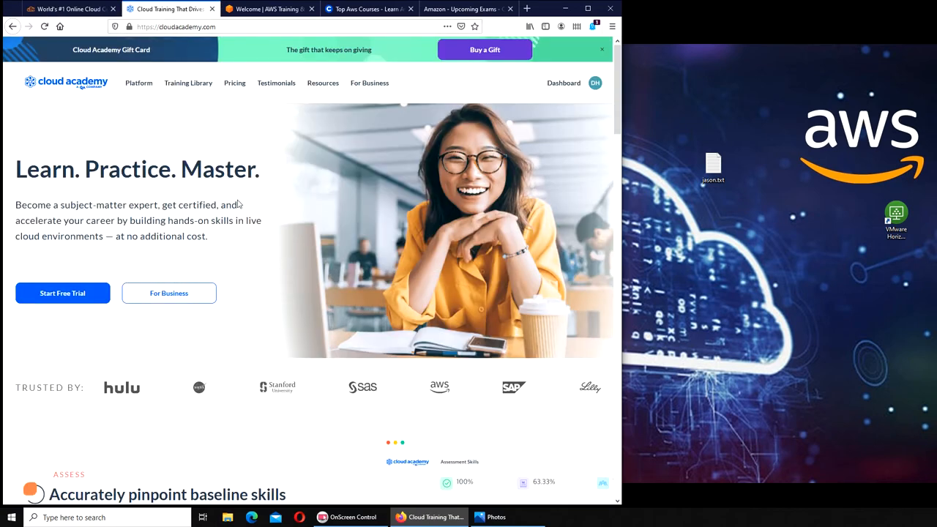
pyautogui.moveTo(135, 189)
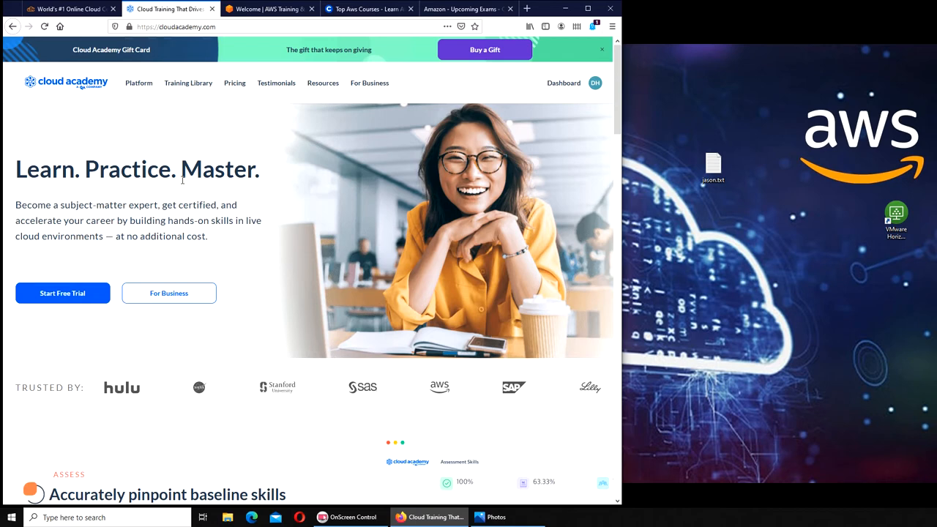
pyautogui.moveTo(212, 199)
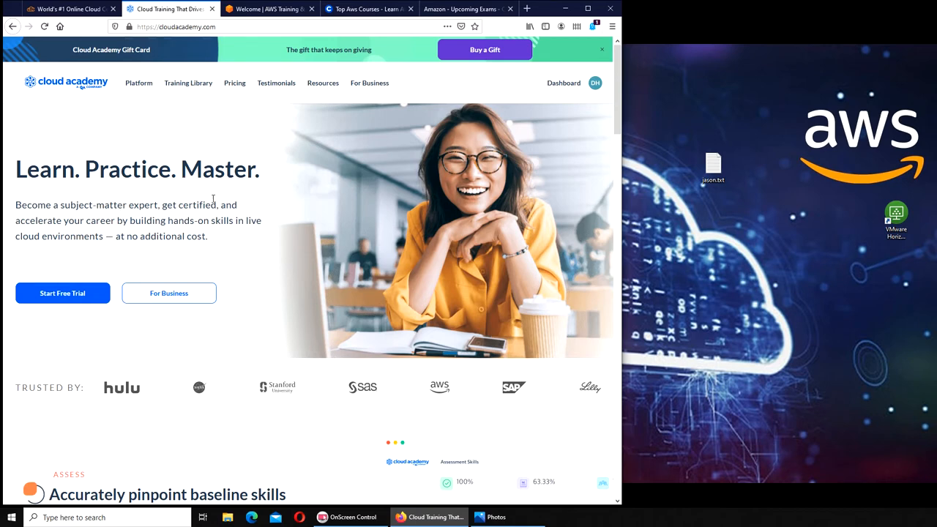
pyautogui.moveTo(189, 174)
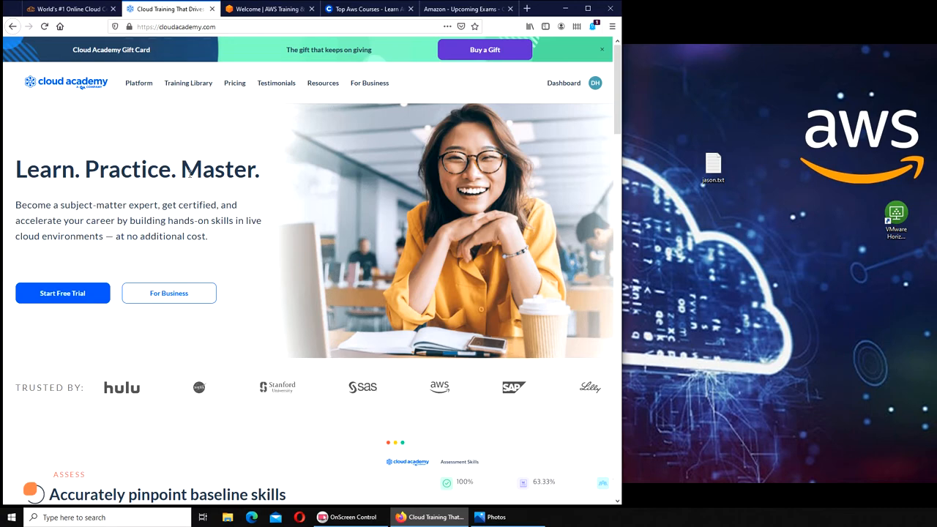
pyautogui.moveTo(106, 233)
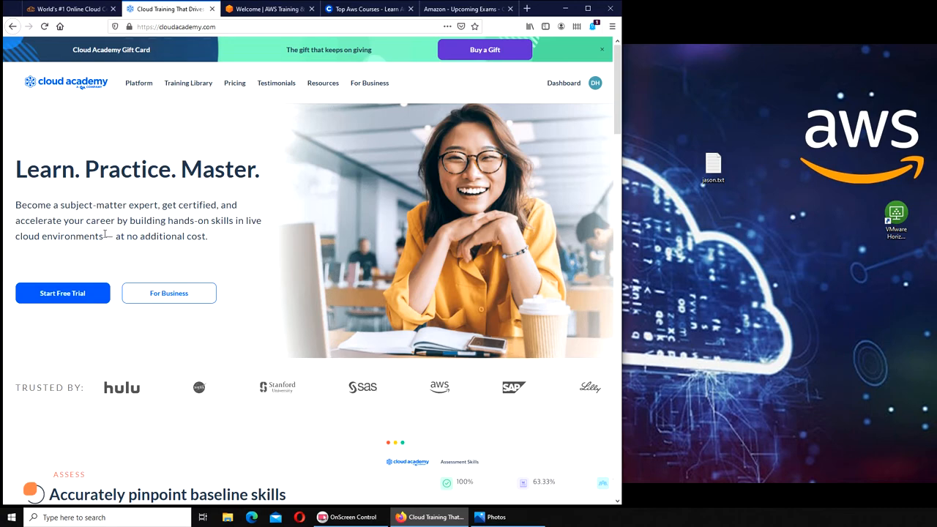
pyautogui.scroll(-3)
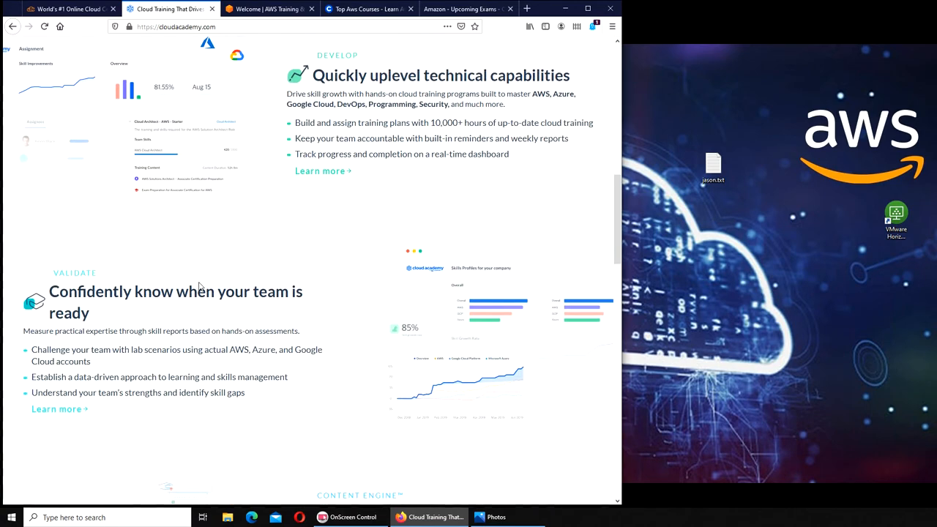
pyautogui.scroll(3)
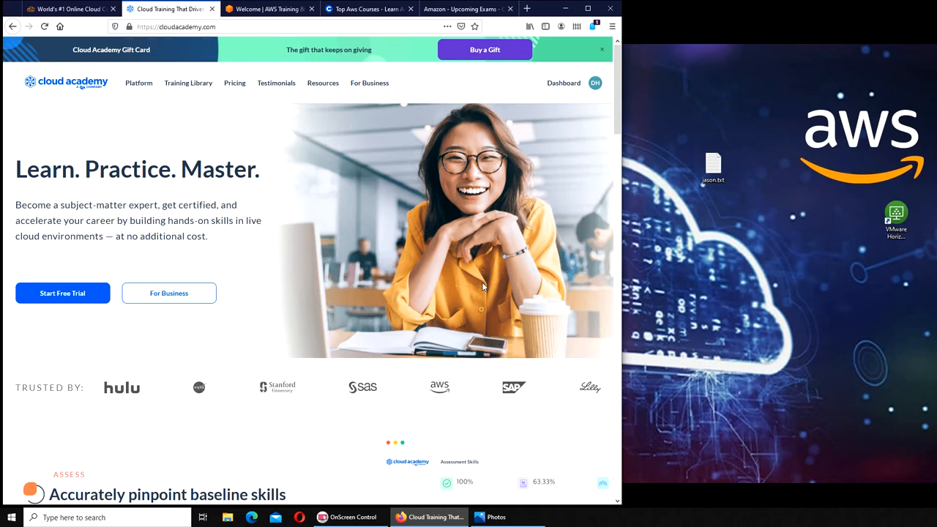
pyautogui.moveTo(477, 274)
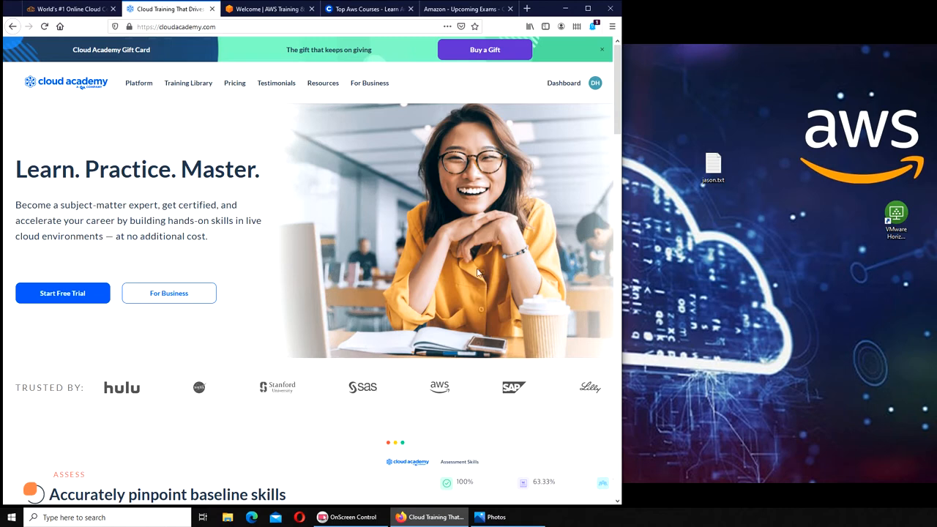
pyautogui.moveTo(461, 190)
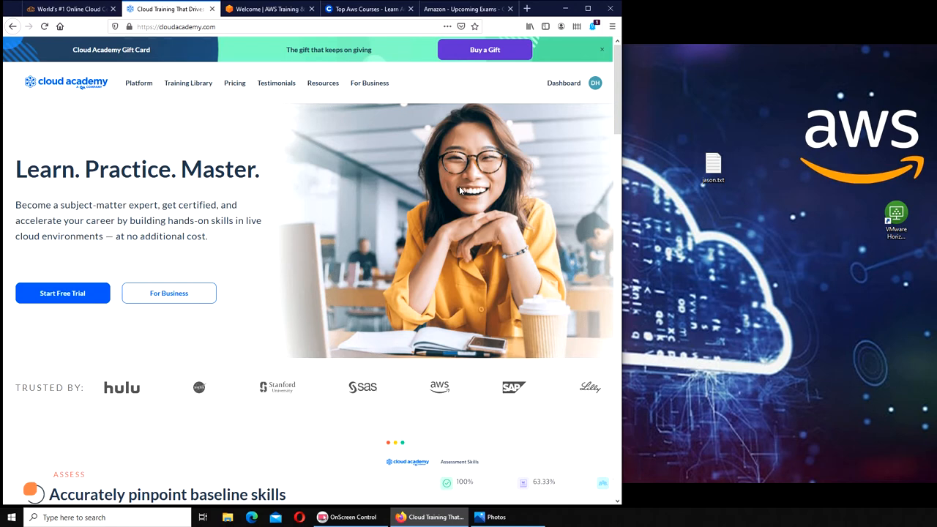
pyautogui.moveTo(375, 227)
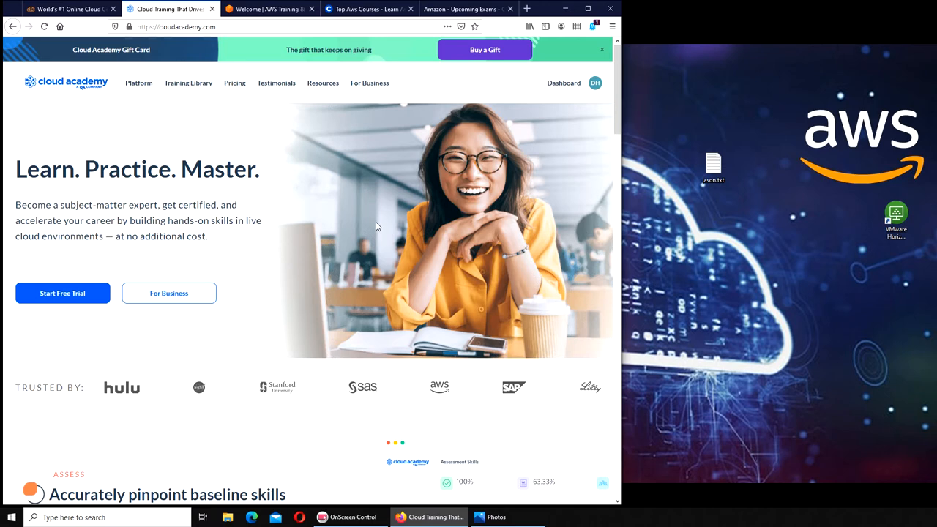
pyautogui.moveTo(235, 82)
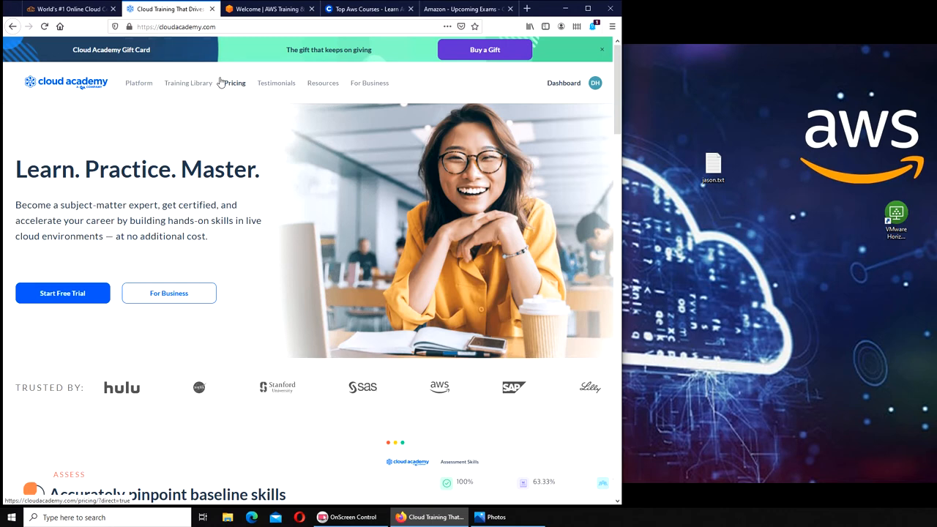
pyautogui.moveTo(181, 246)
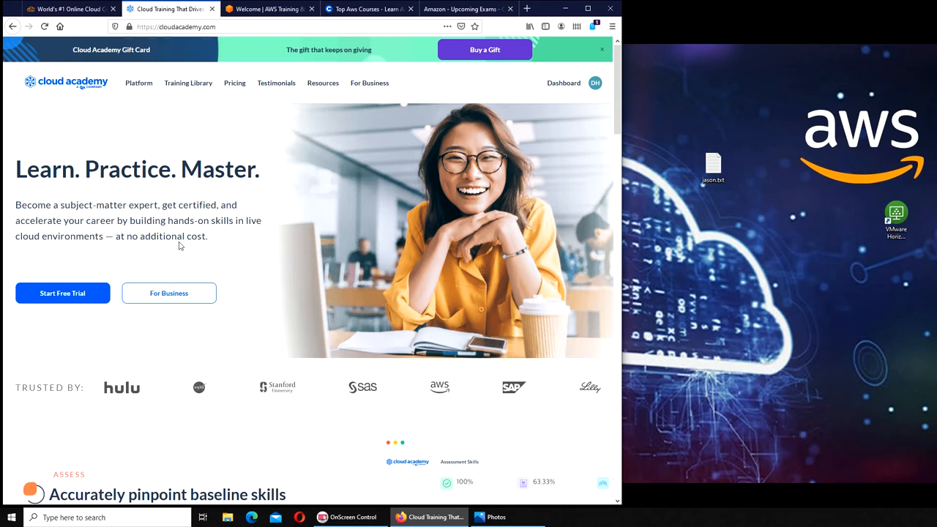
pyautogui.moveTo(211, 249)
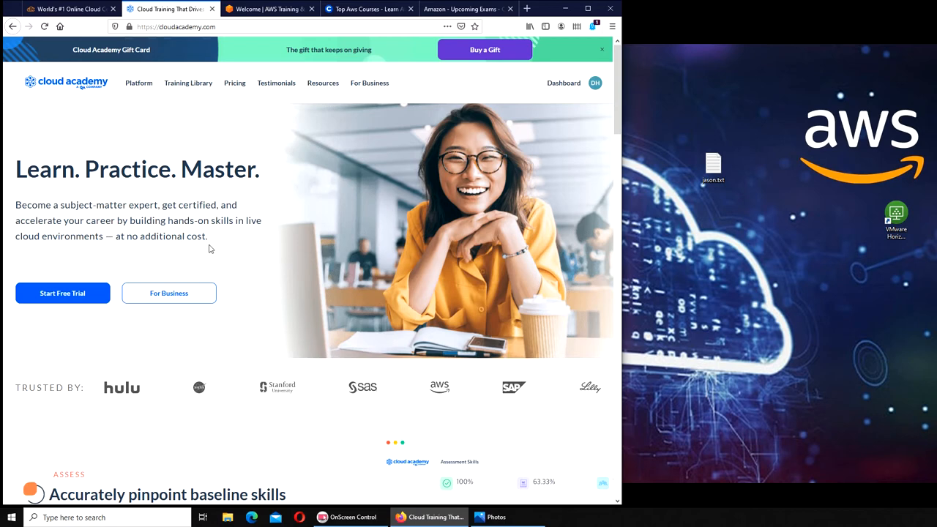
pyautogui.moveTo(248, 227)
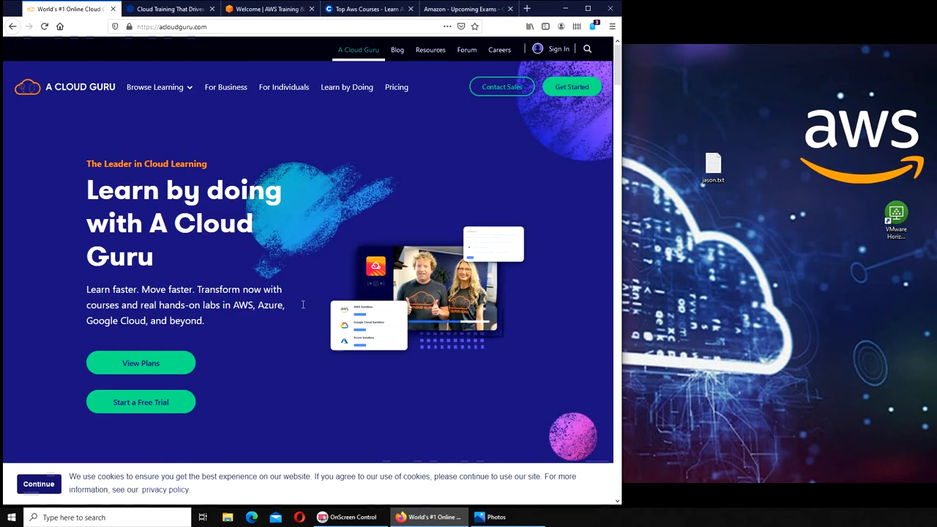
pyautogui.moveTo(331, 263)
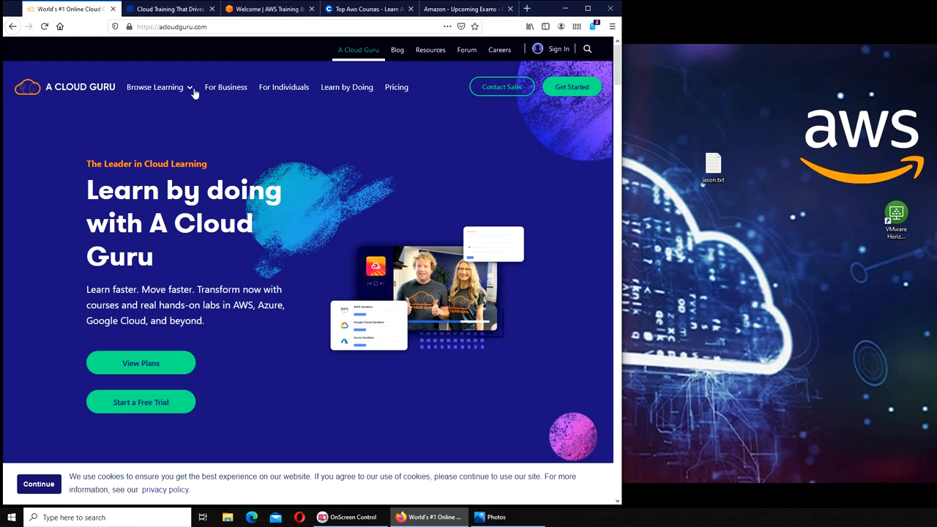
pyautogui.moveTo(349, 292)
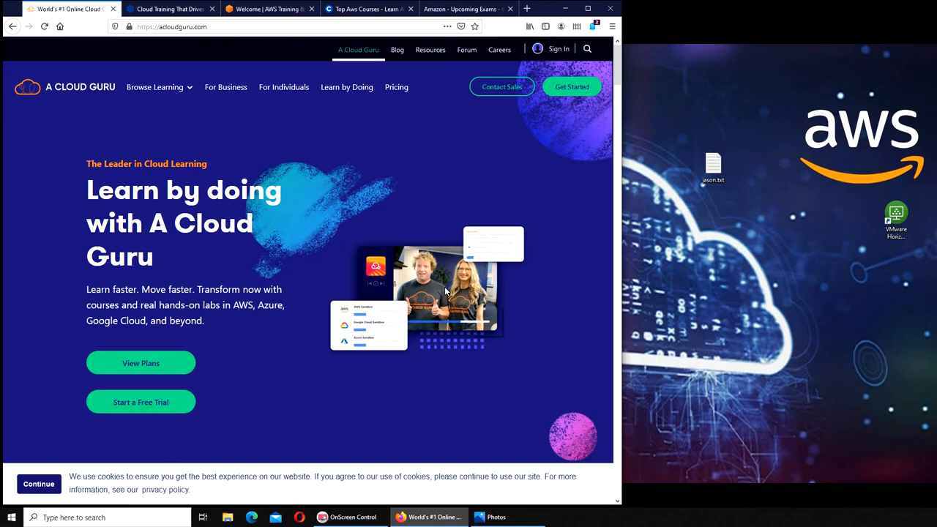
# - Return to the Cloud Academy homepage after a quick look at A Cloud Guru
pyautogui.click(168, 9)
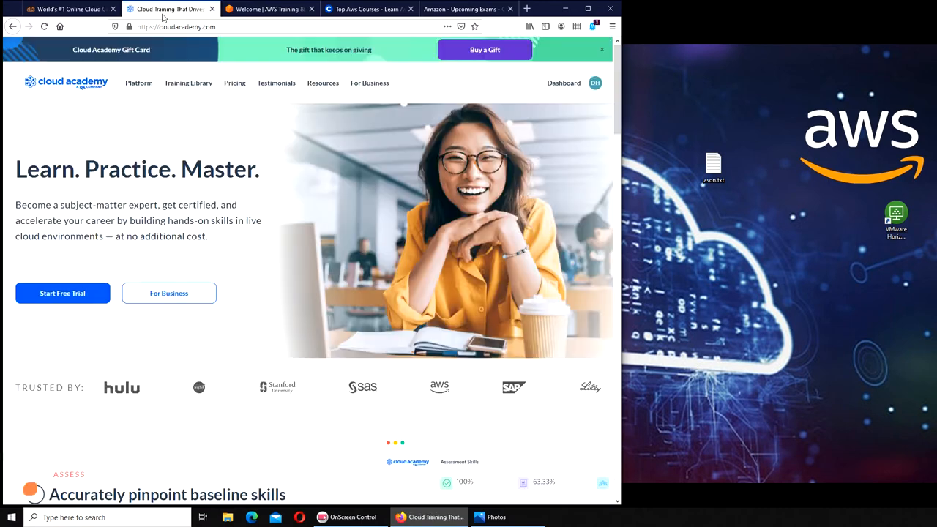
pyautogui.moveTo(346, 223)
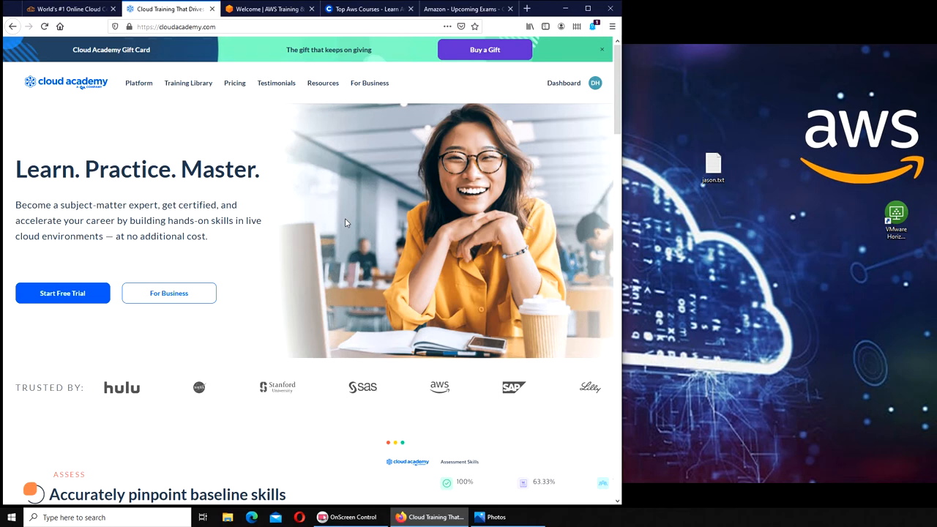
pyautogui.moveTo(267, 217)
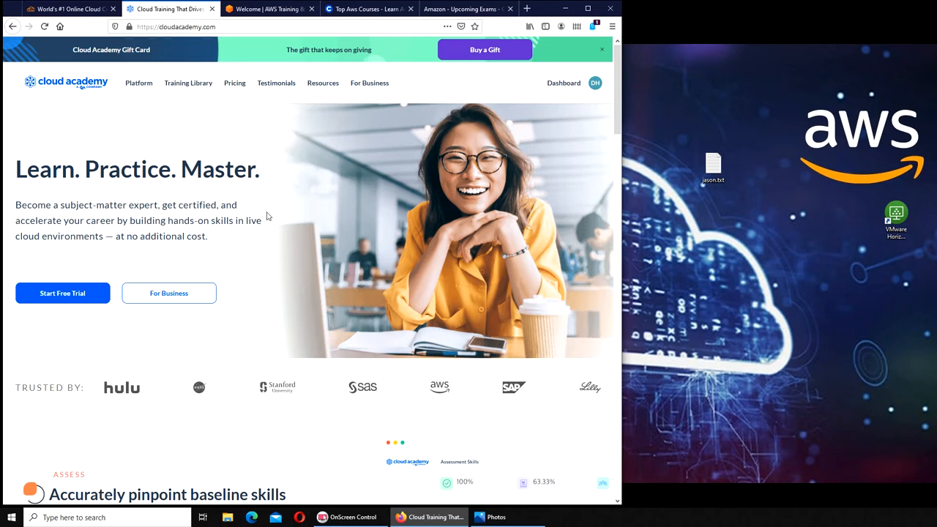
pyautogui.moveTo(152, 206)
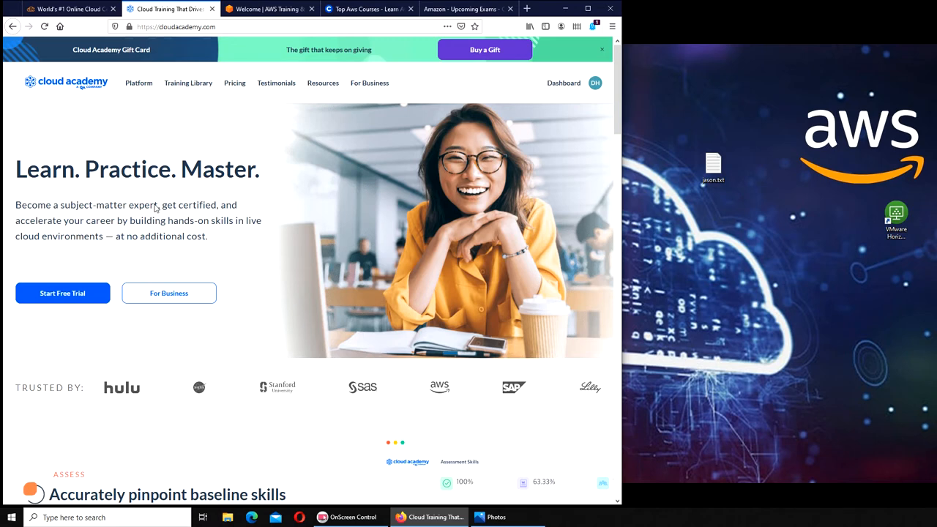
pyautogui.moveTo(164, 146)
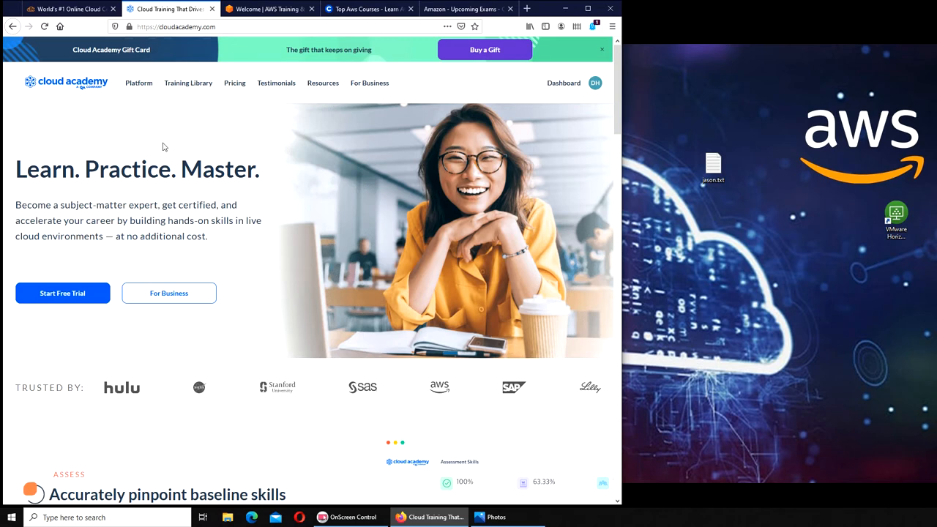
pyautogui.moveTo(310, 240)
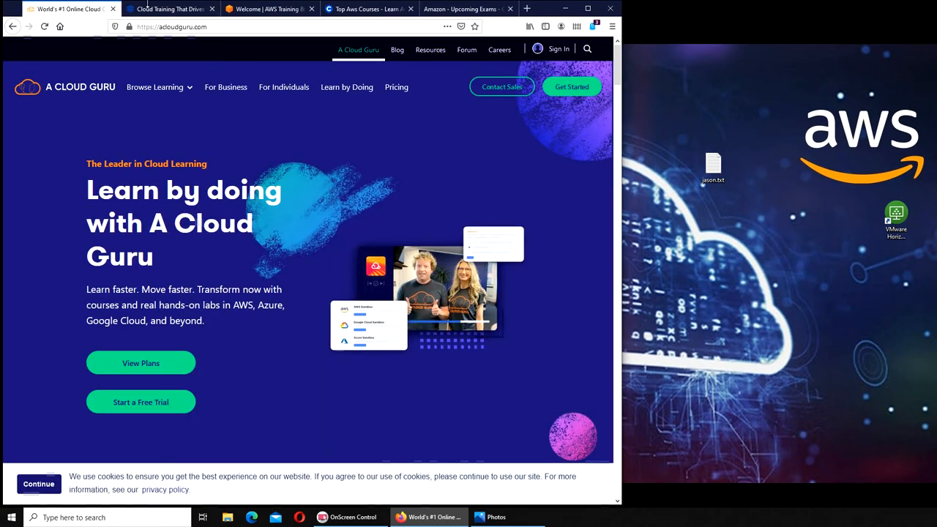
pyautogui.click(168, 9)
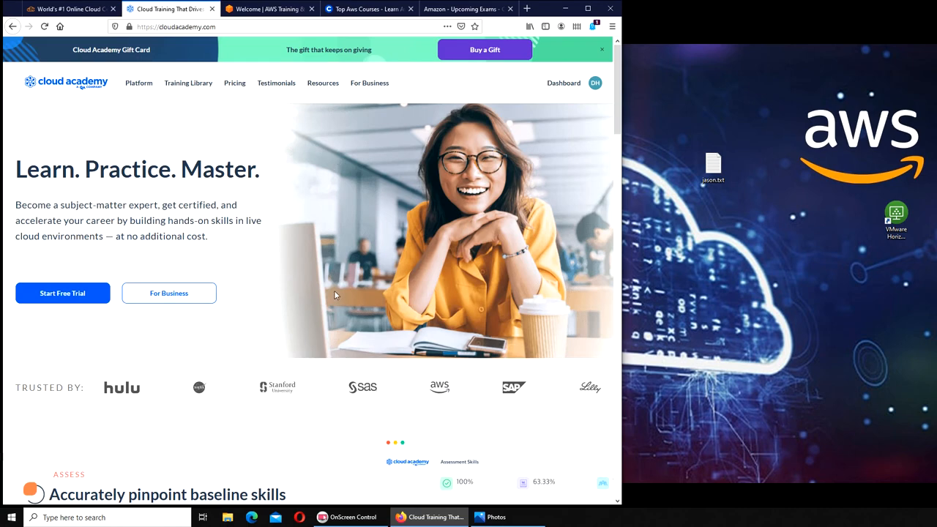
# - Review the certmetrics Upcoming Exams page and its Eligible Exams table, then return to the top
pyautogui.click(466, 9)
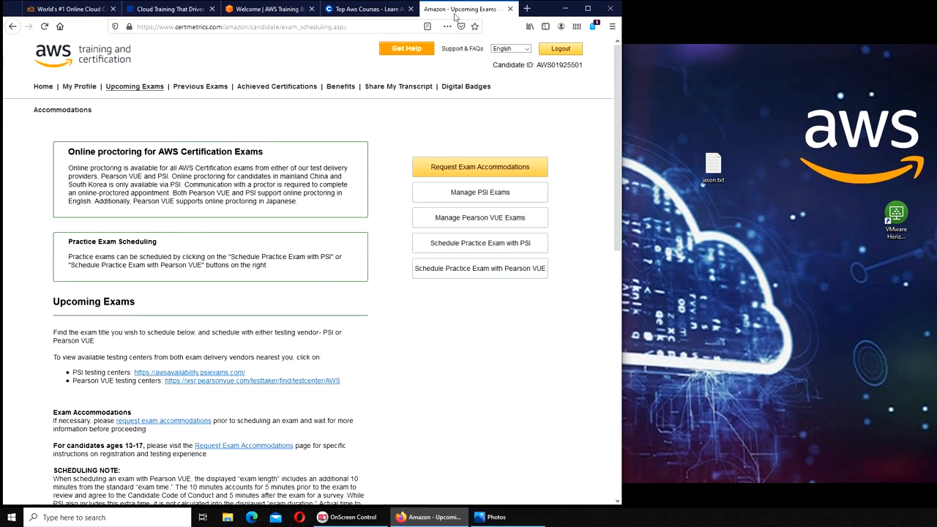
pyautogui.scroll(-3)
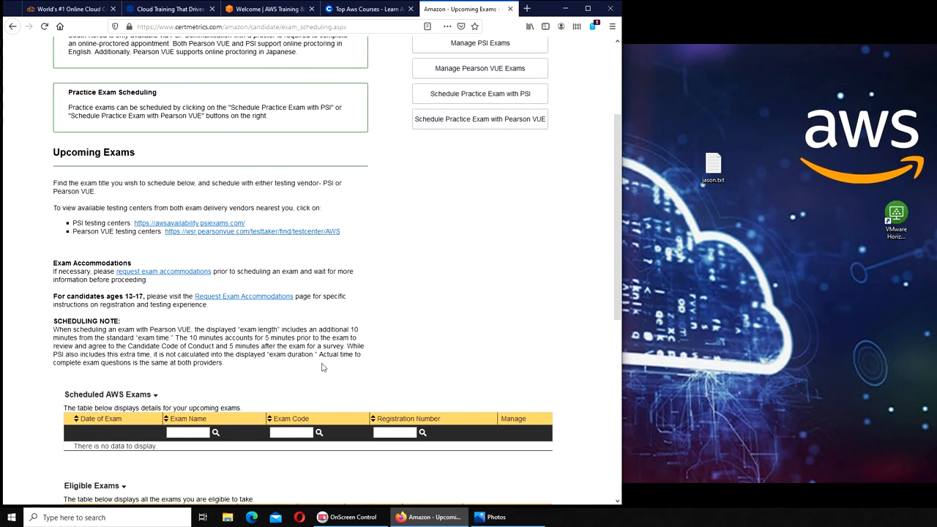
pyautogui.scroll(-3)
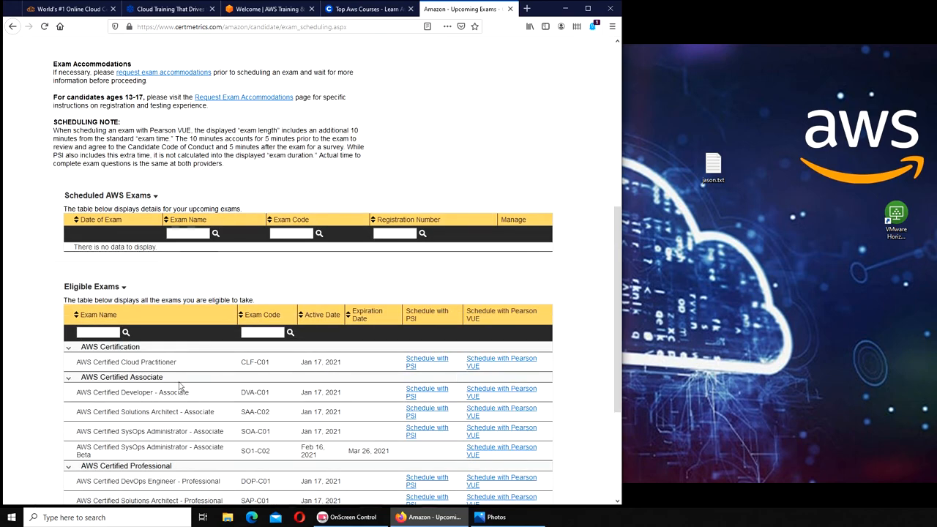
pyautogui.scroll(-3)
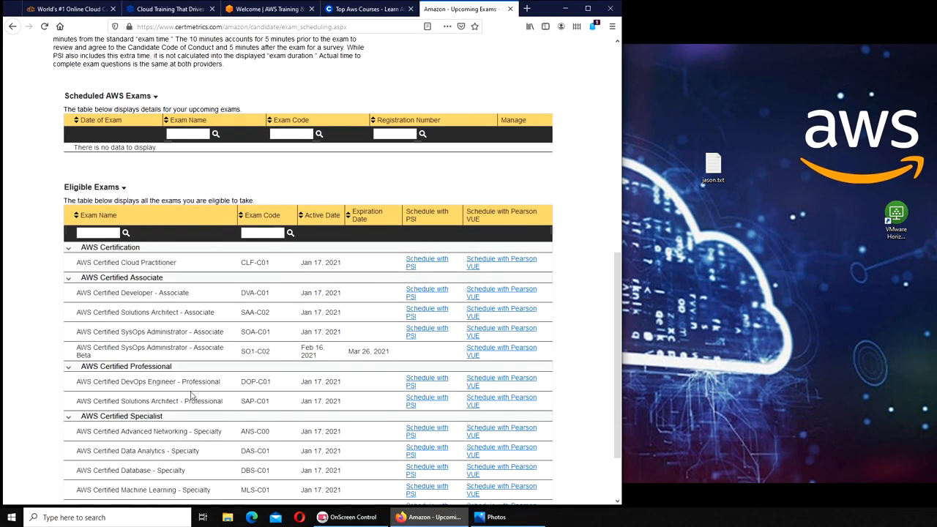
pyautogui.scroll(3)
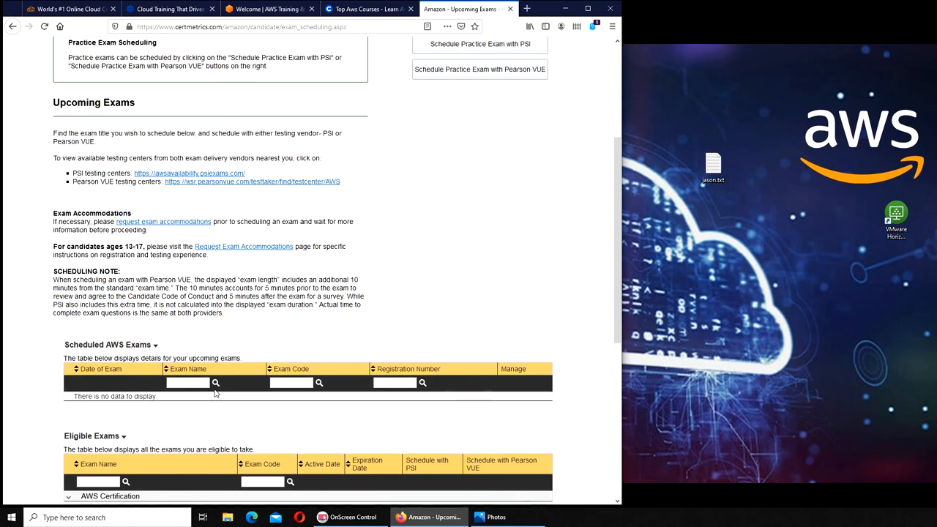
pyautogui.scroll(-3)
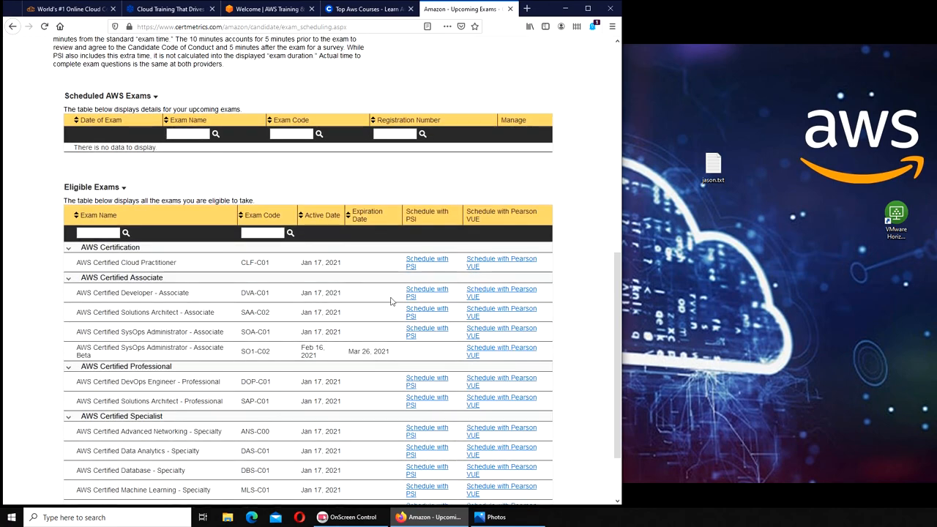
pyautogui.moveTo(179, 271)
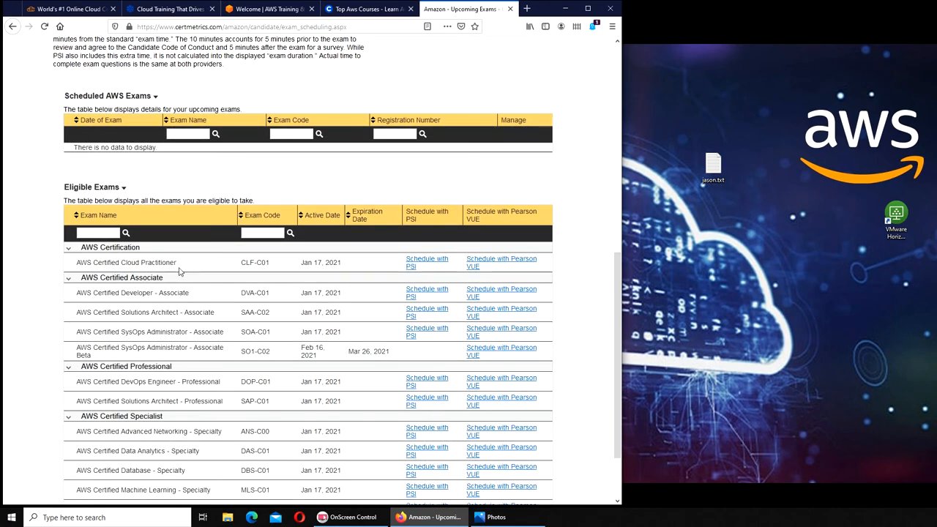
pyautogui.scroll(3)
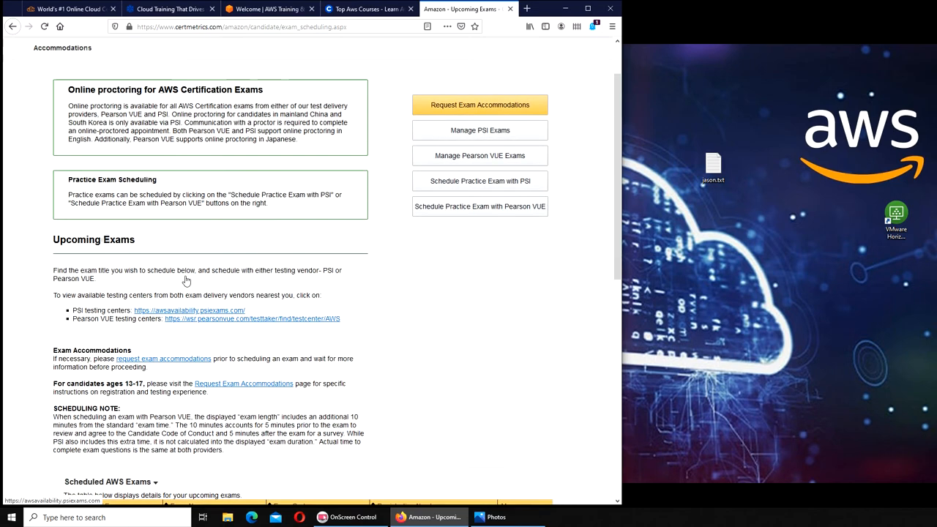
pyautogui.scroll(3)
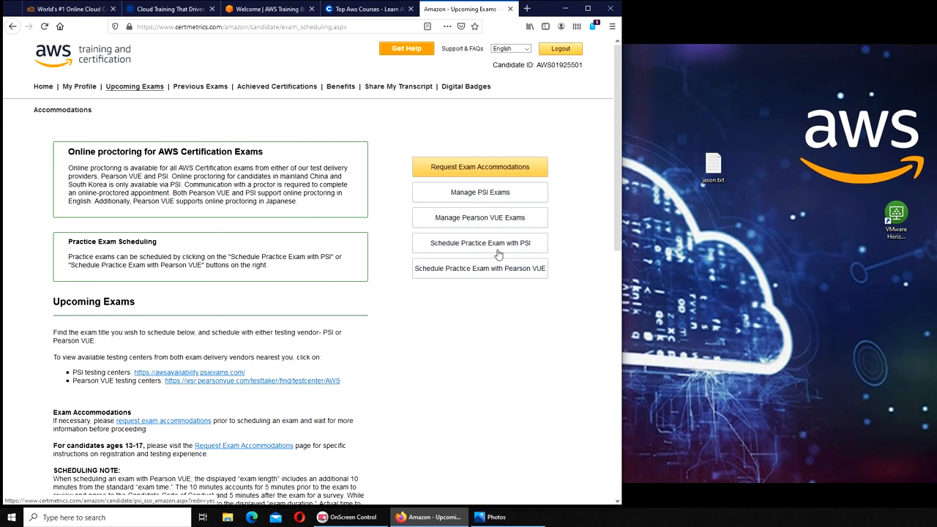
pyautogui.moveTo(389, 251)
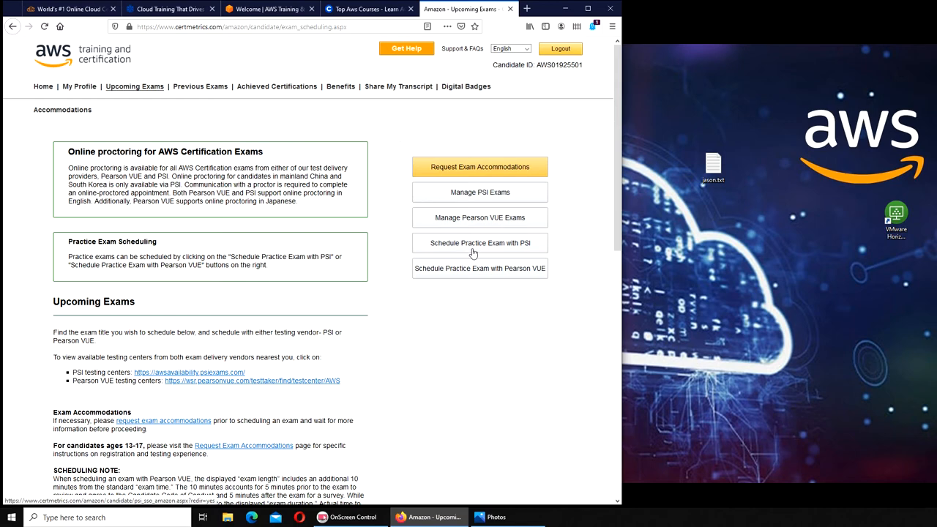
pyautogui.moveTo(480, 252)
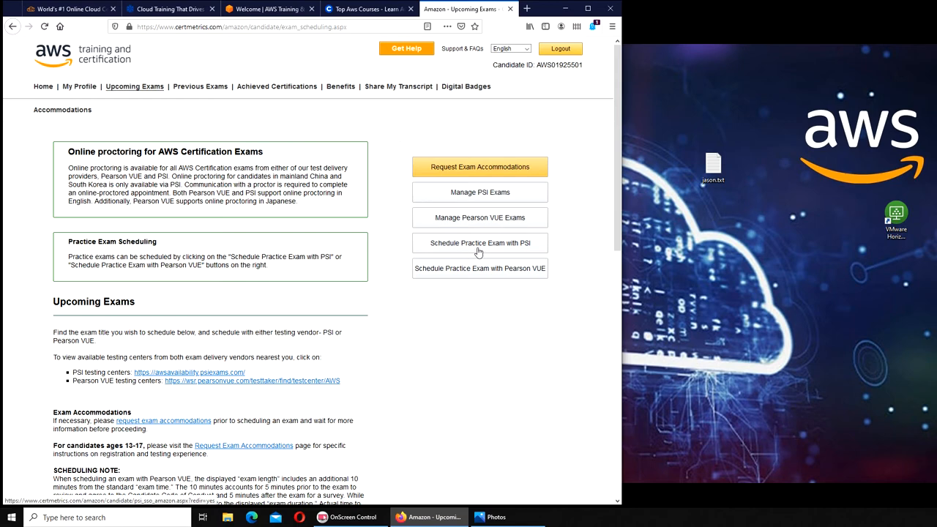
pyautogui.moveTo(477, 319)
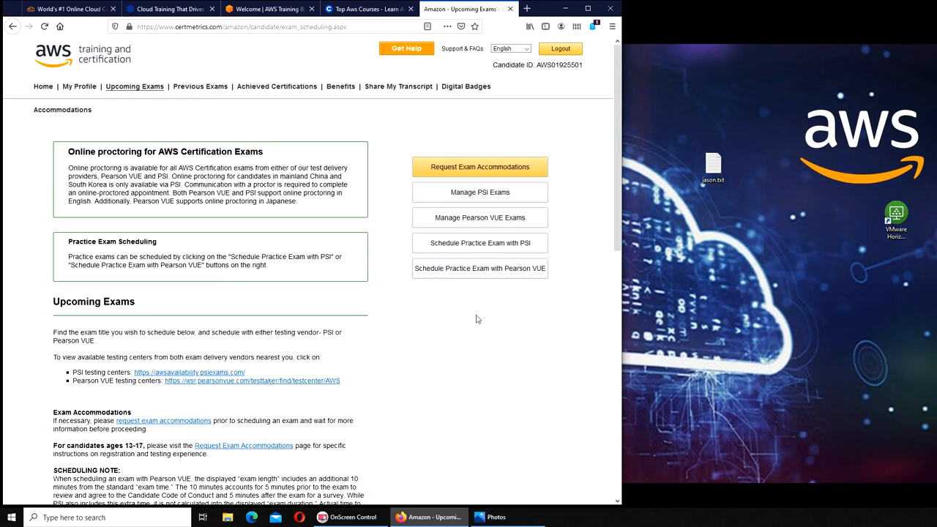
pyautogui.moveTo(427, 301)
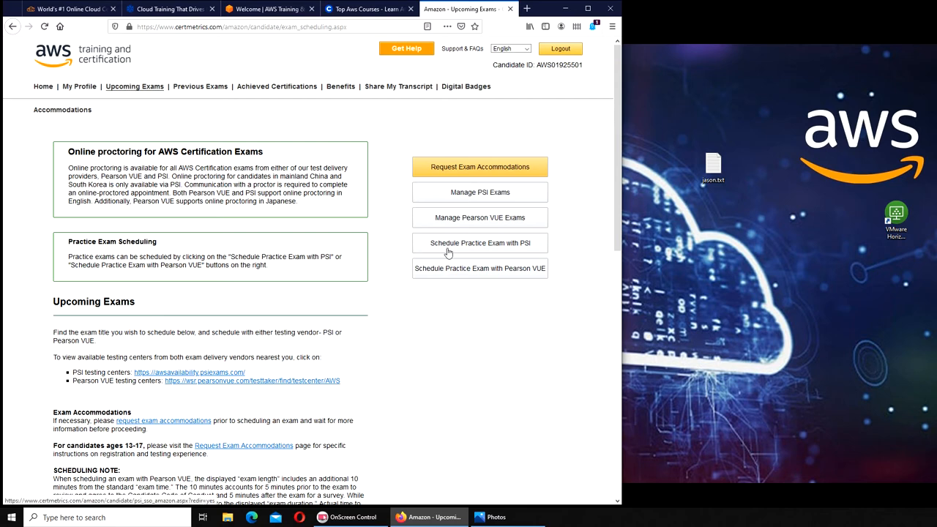
pyautogui.moveTo(492, 343)
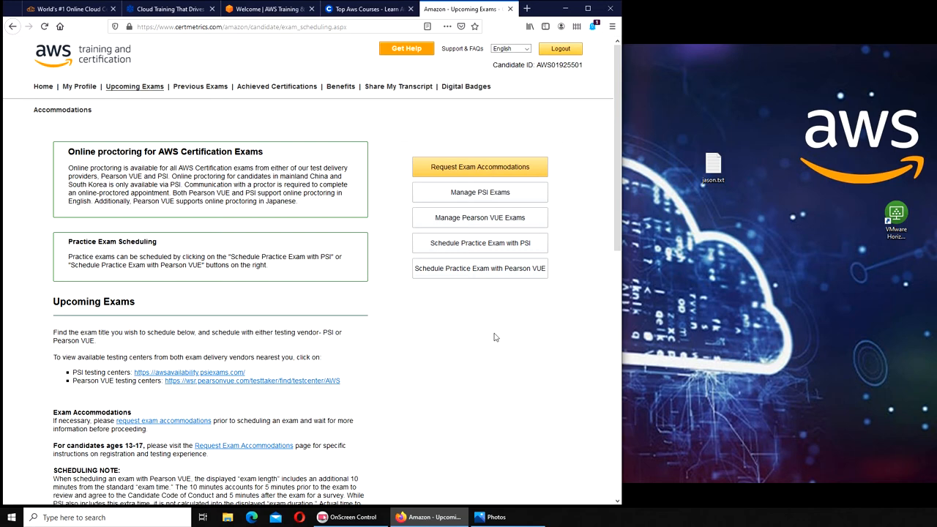
pyautogui.moveTo(390, 255)
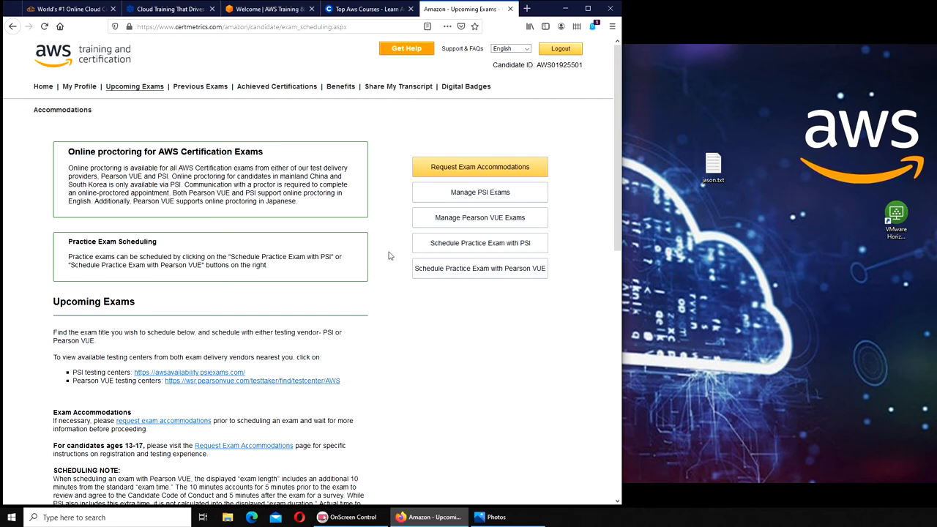
# - Switch back to the Cloud Academy Learn. Practice. Master. homepage
pyautogui.click(168, 9)
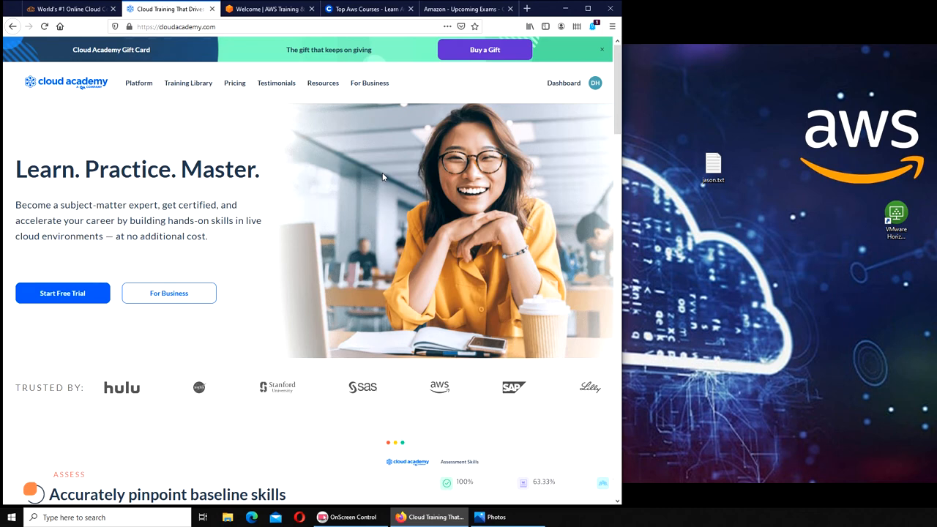
pyautogui.moveTo(457, 217)
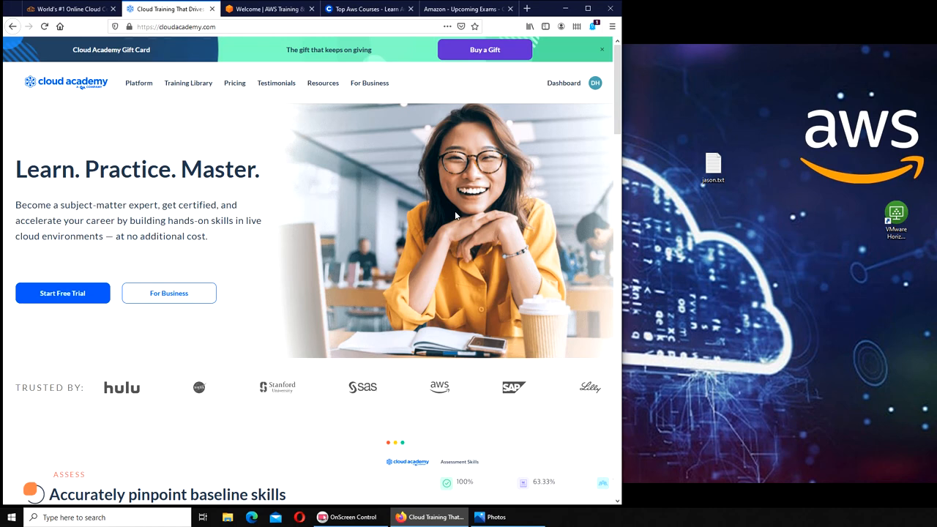
pyautogui.moveTo(372, 199)
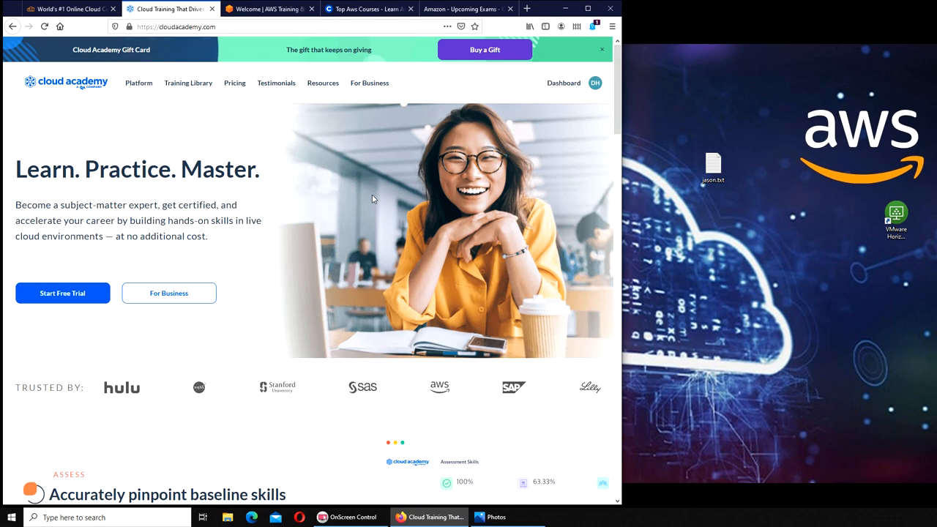
pyautogui.moveTo(436, 146)
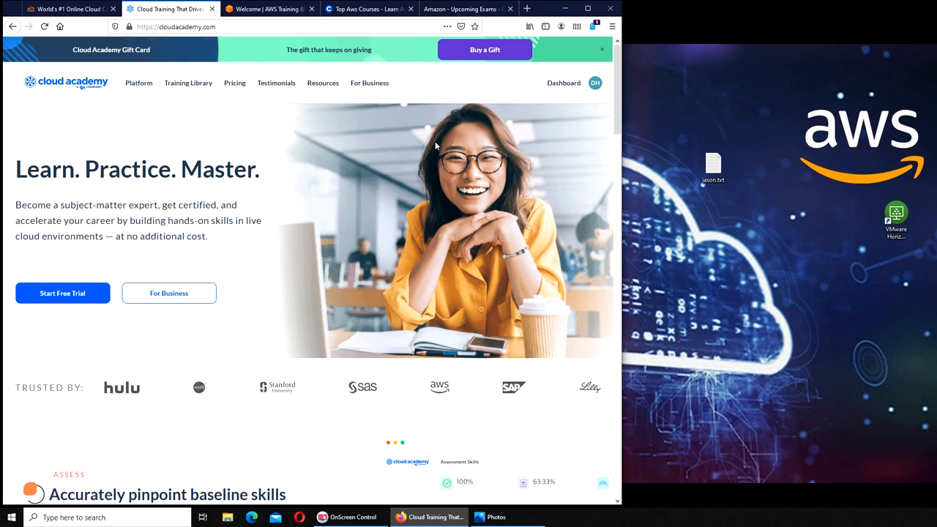
pyautogui.moveTo(475, 158)
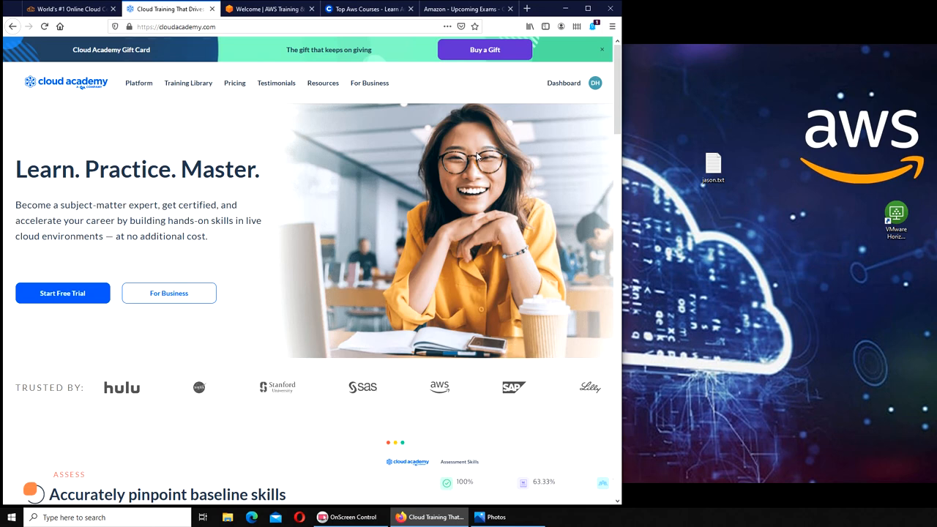
pyautogui.click(369, 9)
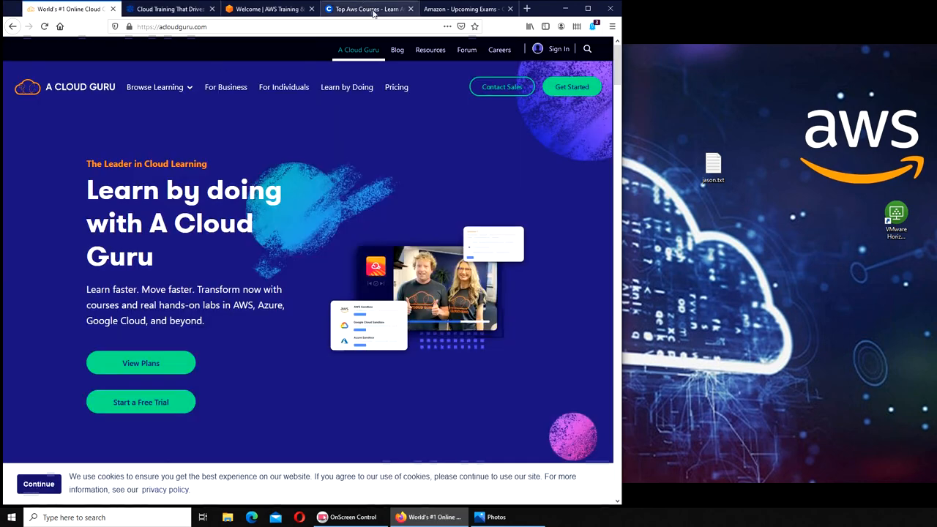
pyautogui.click(269, 9)
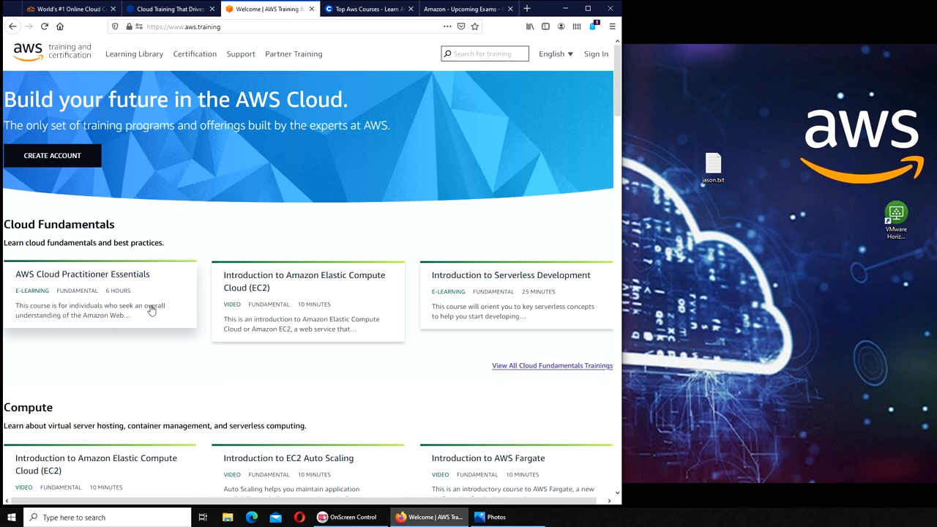
pyautogui.moveTo(69, 306)
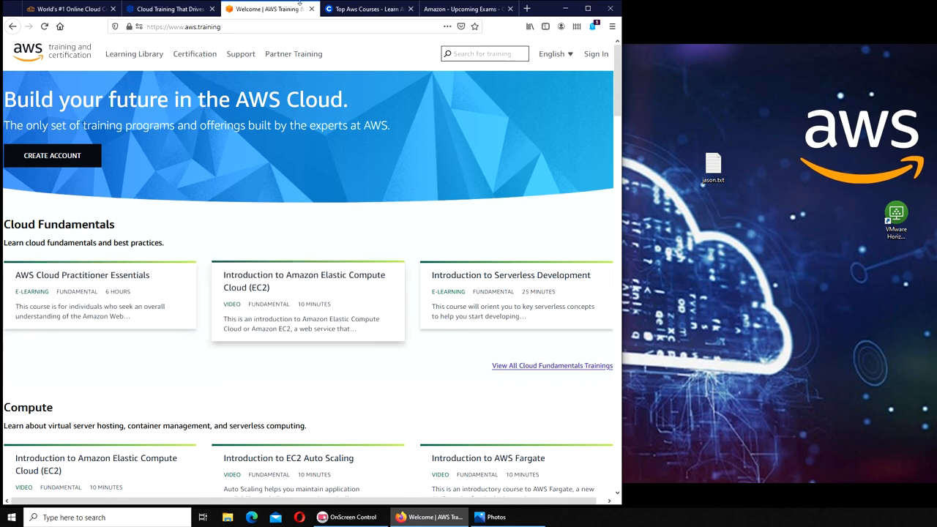
pyautogui.click(71, 9)
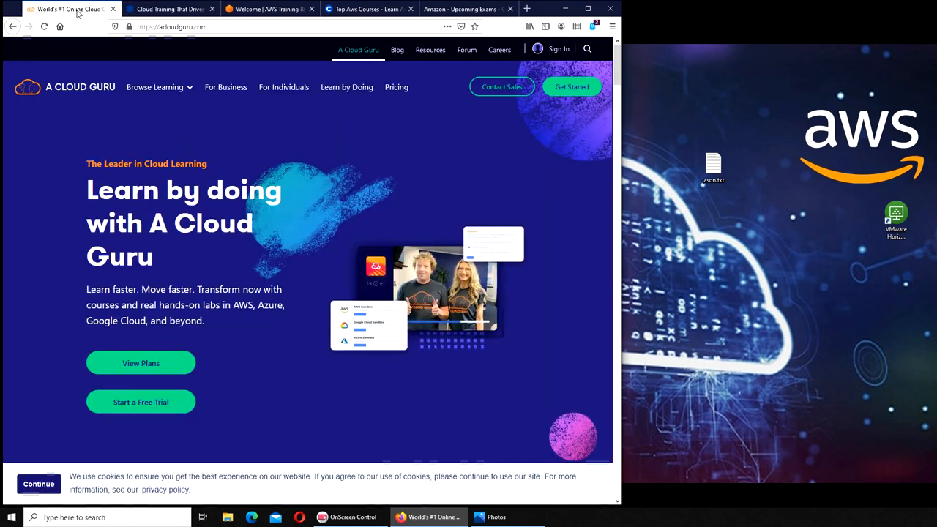
pyautogui.moveTo(278, 246)
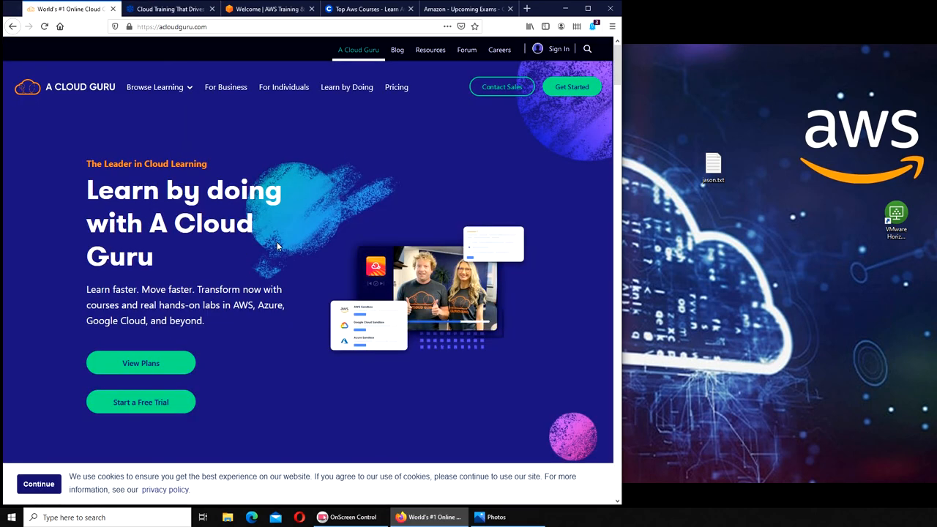
pyautogui.click(170, 8)
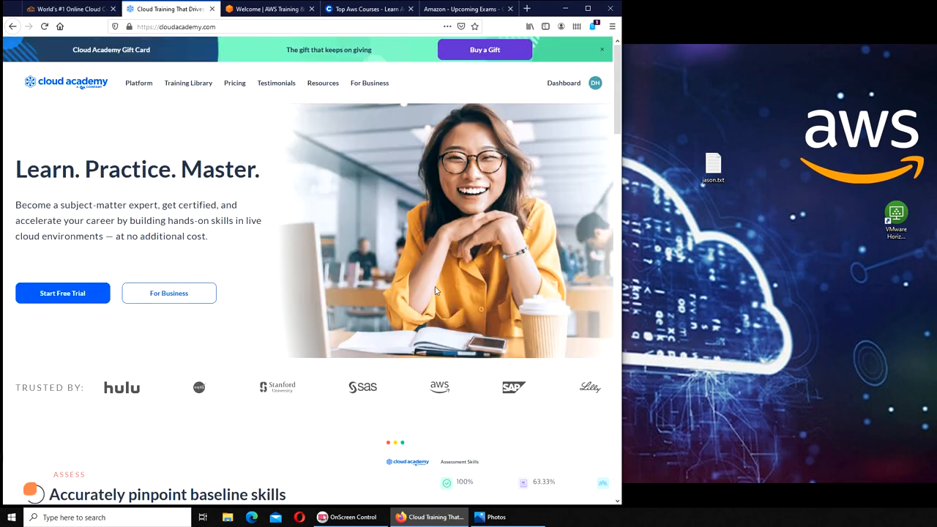
pyautogui.moveTo(404, 277)
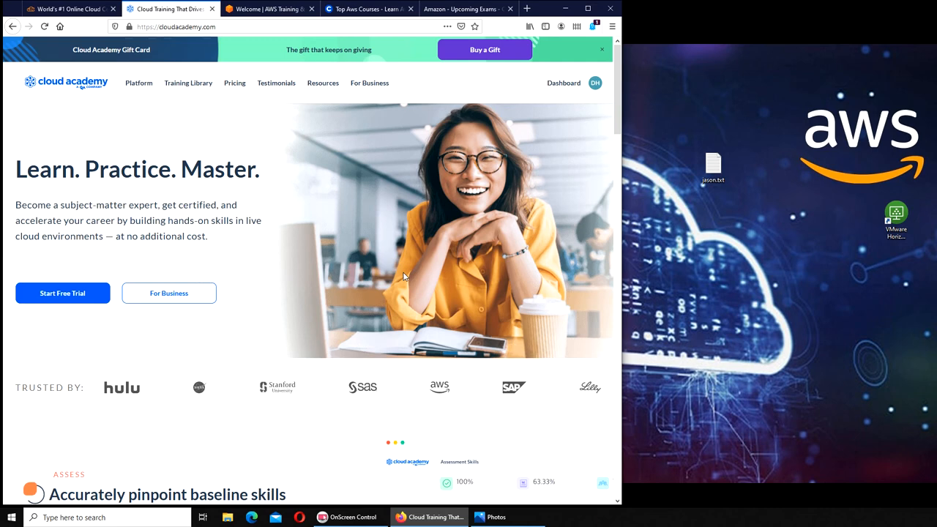
pyautogui.moveTo(379, 258)
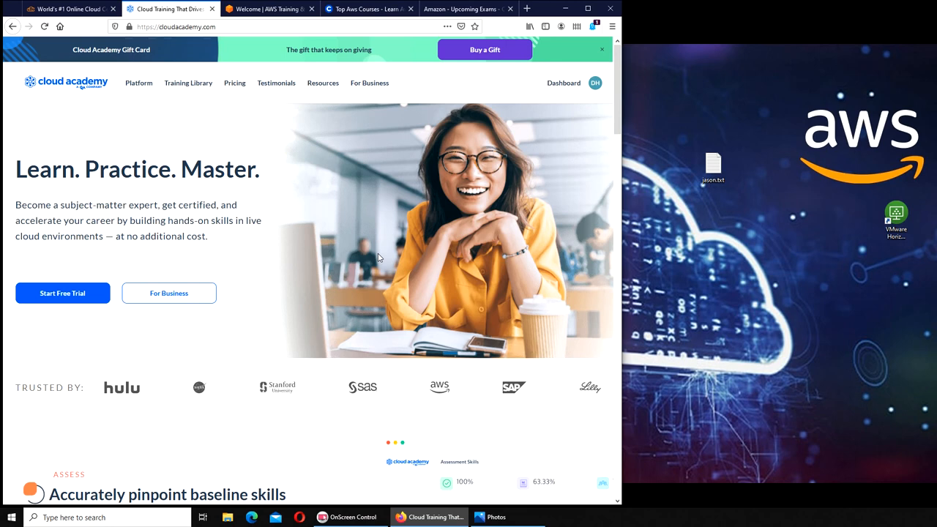
pyautogui.moveTo(495, 290)
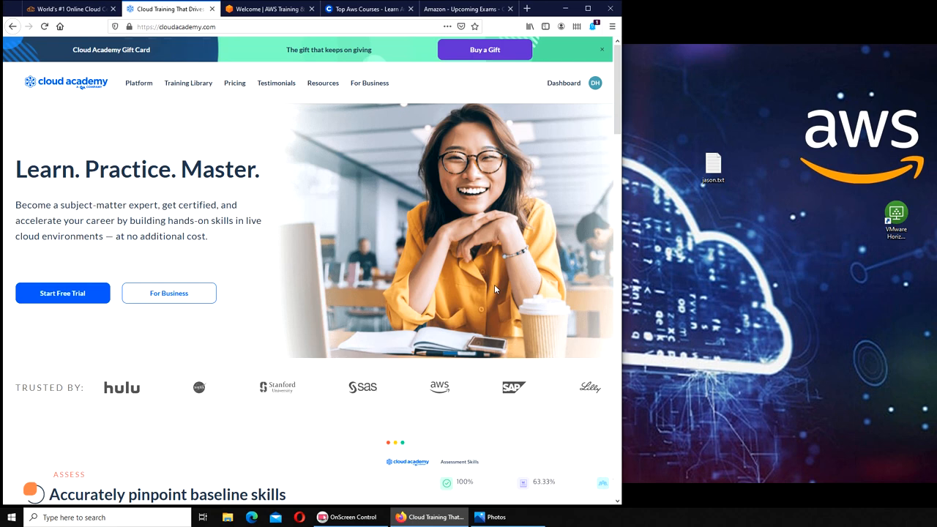
pyautogui.moveTo(705, 295)
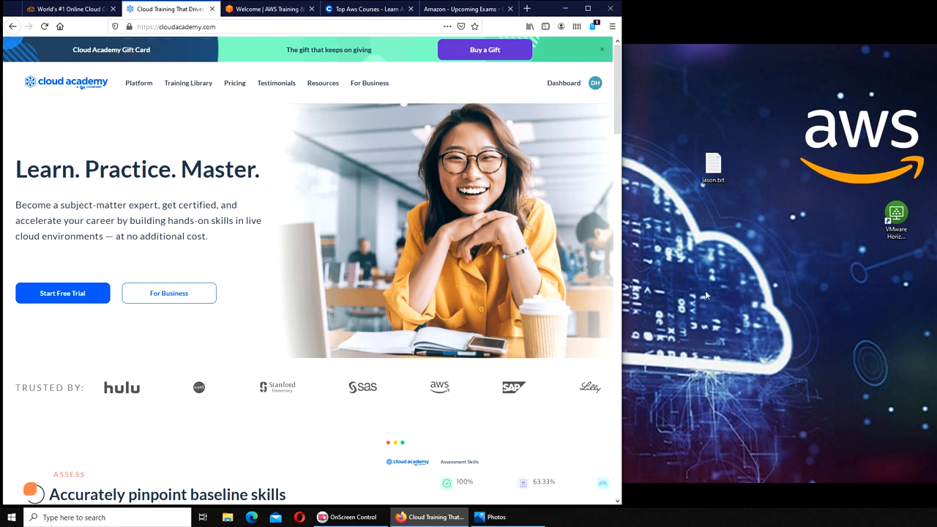
pyautogui.moveTo(682, 351)
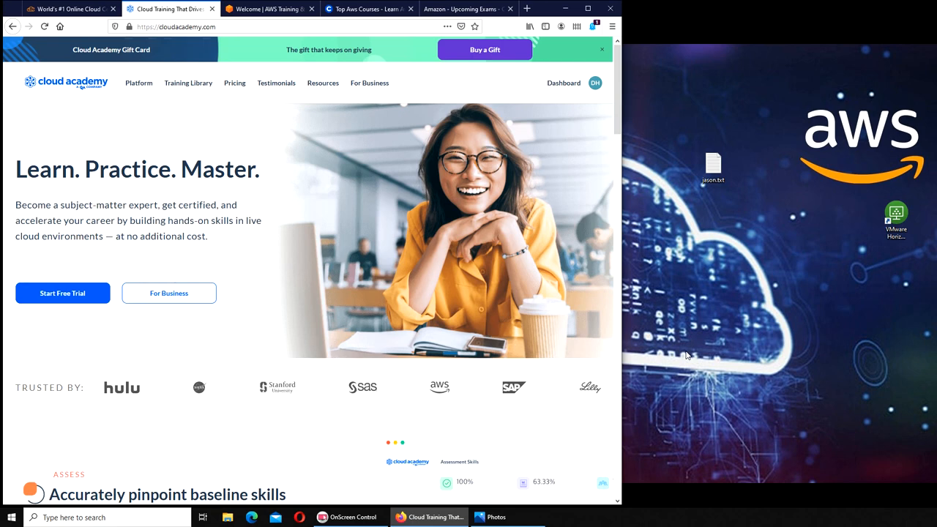
pyautogui.moveTo(738, 373)
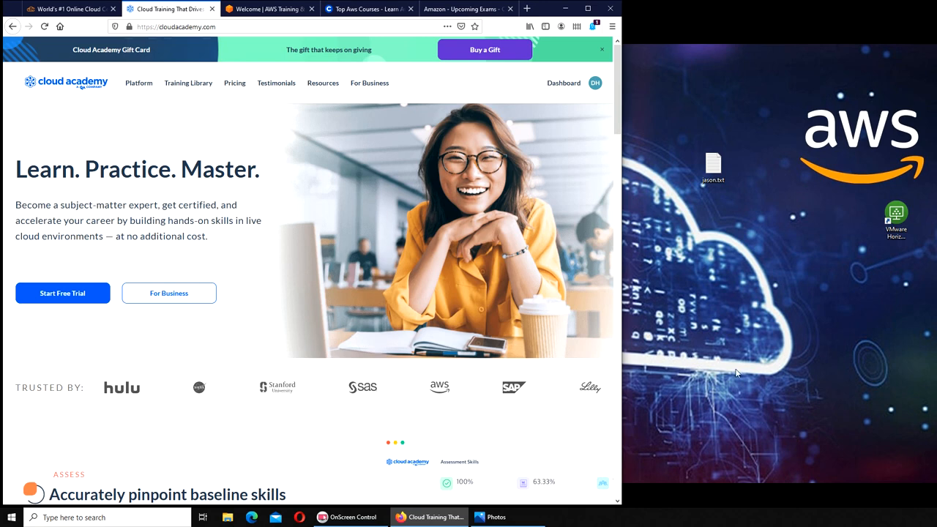
pyautogui.moveTo(808, 404)
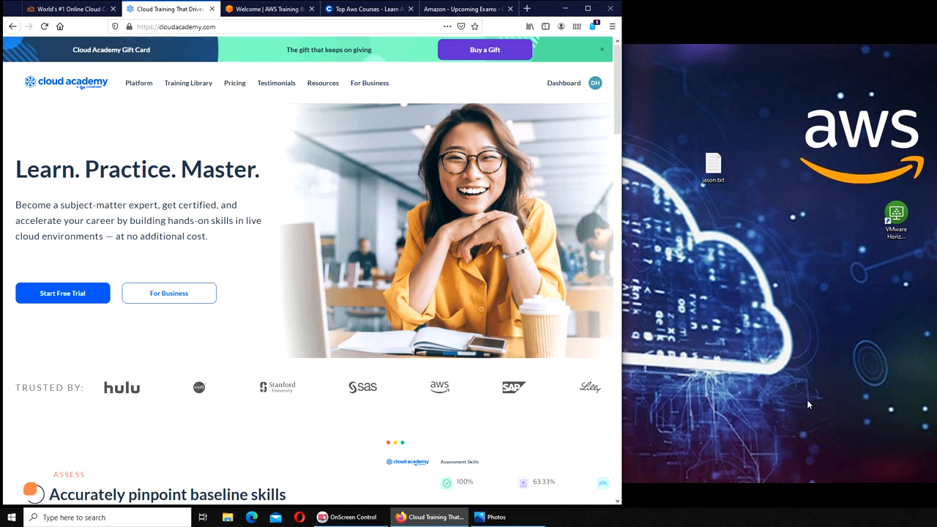